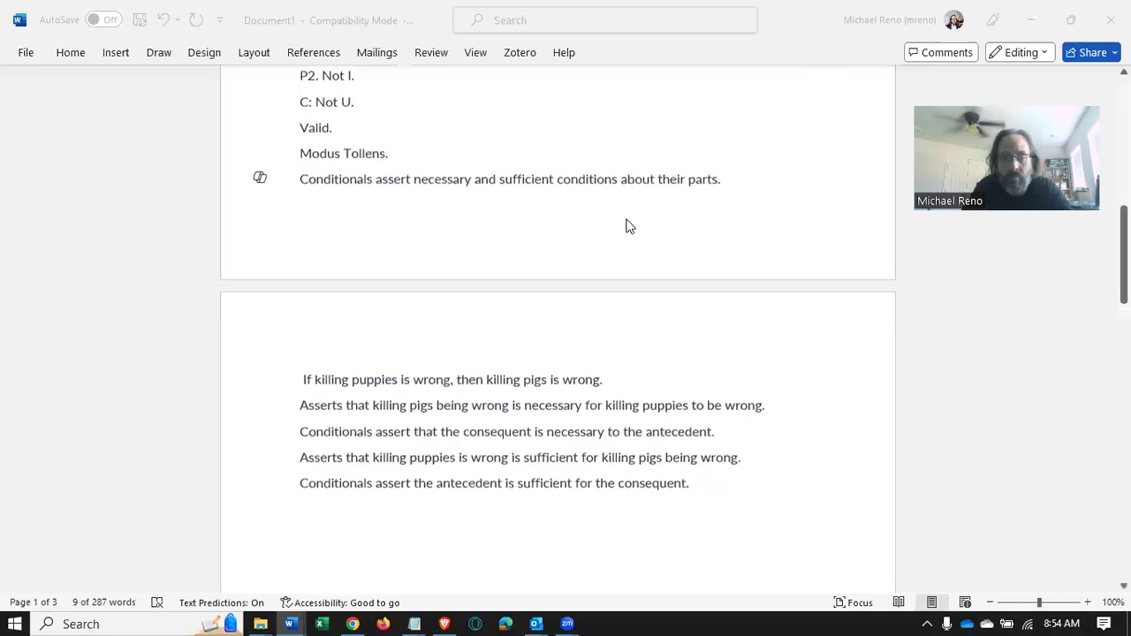
# - Scroll down to the 'Some valid forms' list and the space beneath Modus Ponens
pyautogui.scroll(-3)
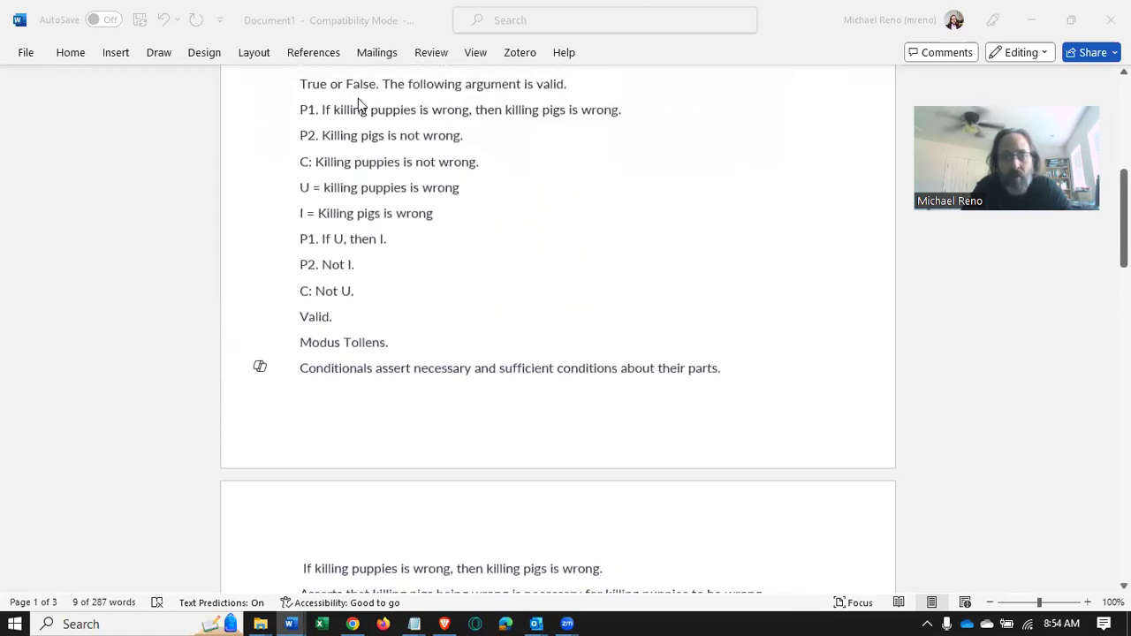
pyautogui.moveTo(585, 119)
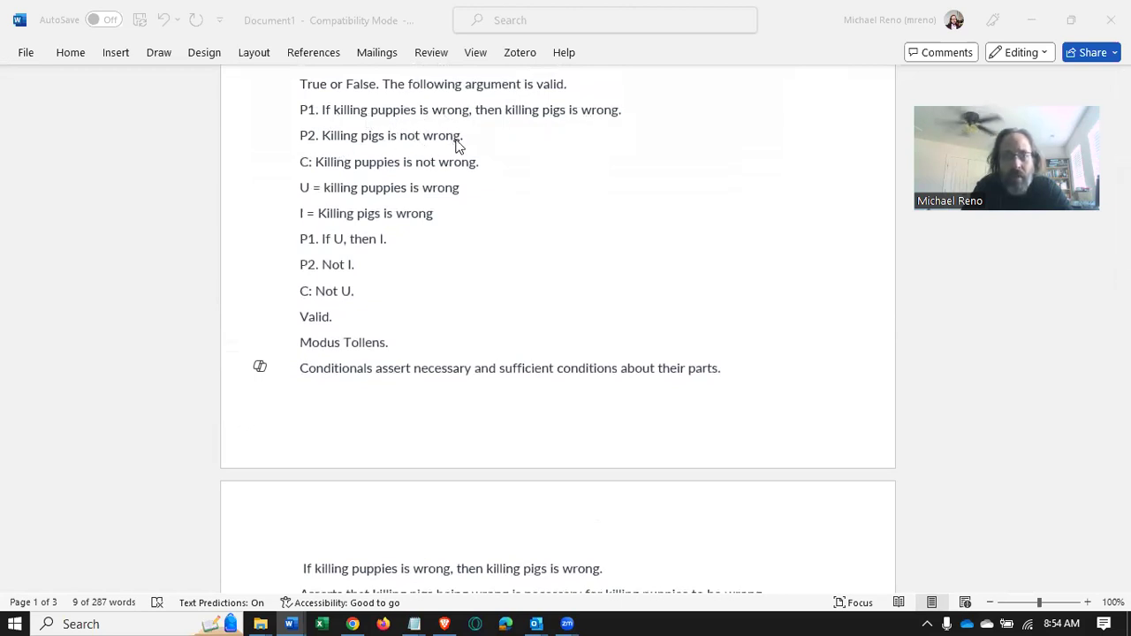
pyautogui.moveTo(470, 175)
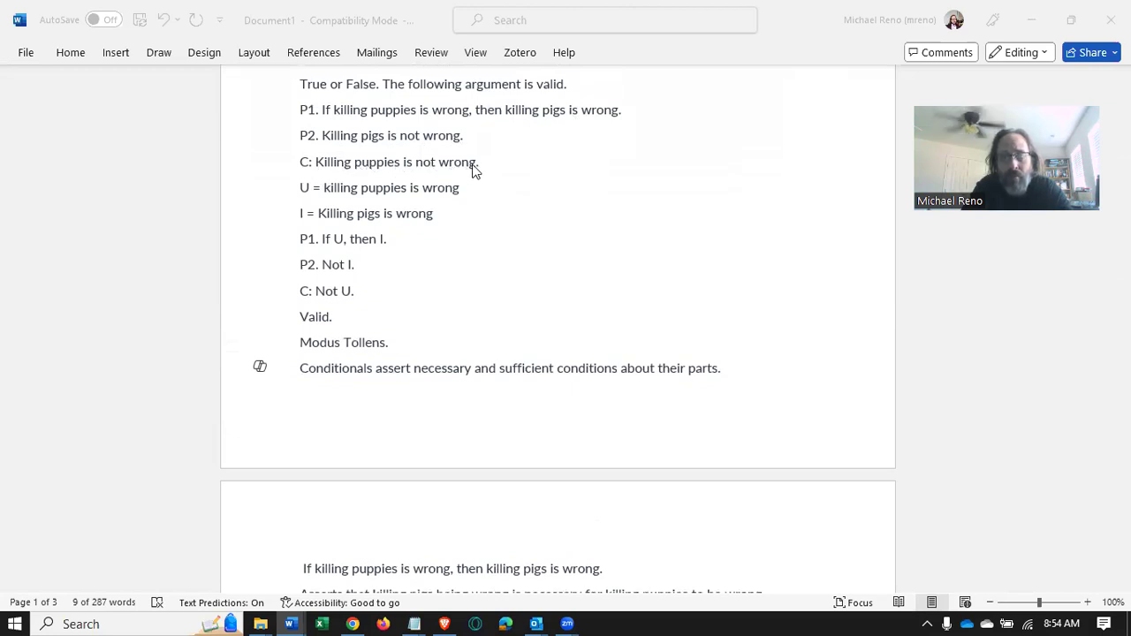
pyautogui.moveTo(479, 199)
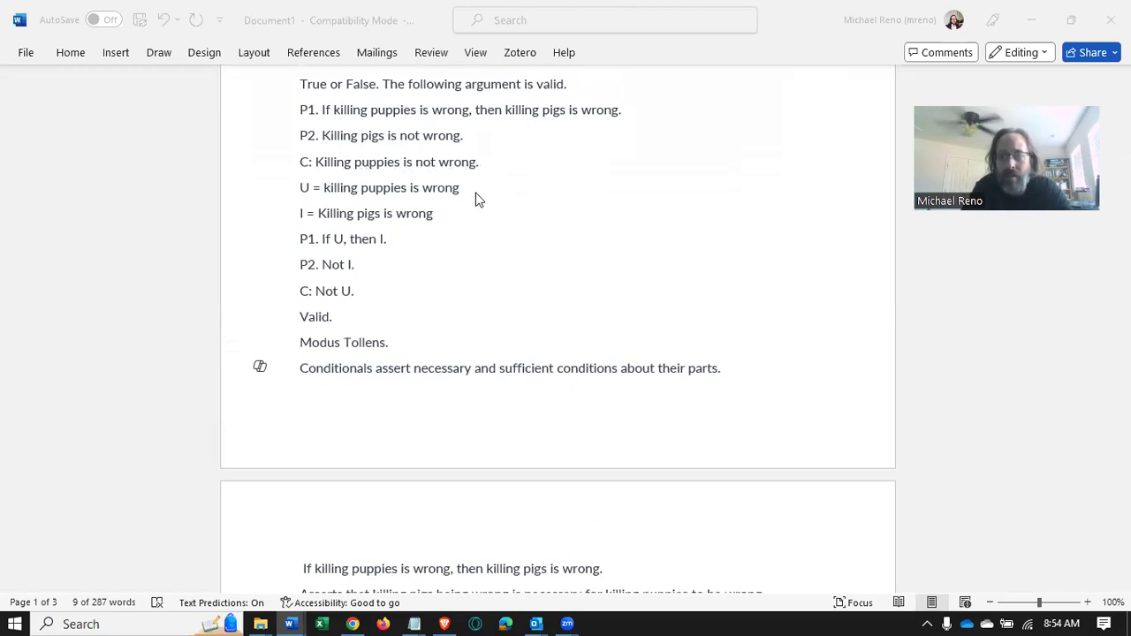
pyautogui.moveTo(429, 213)
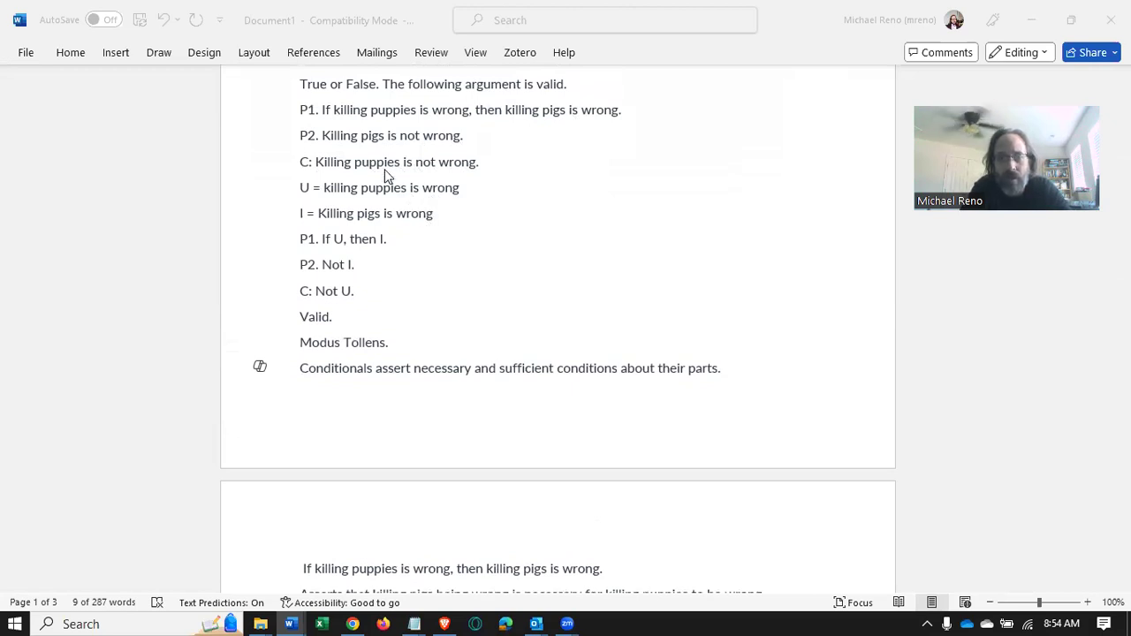
pyautogui.moveTo(307, 113)
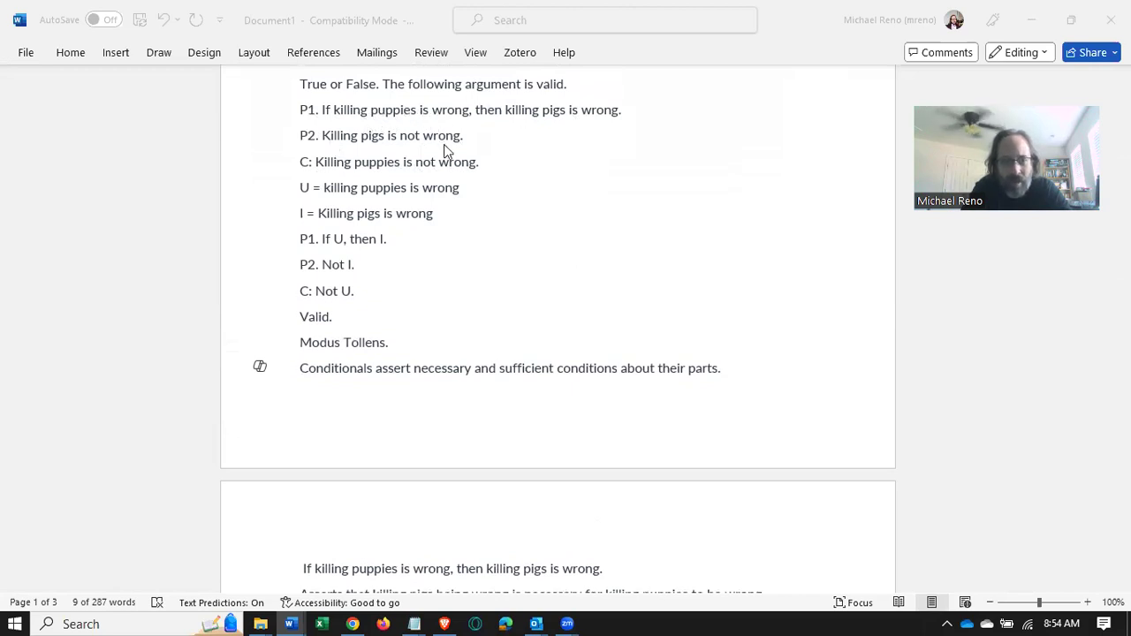
pyautogui.moveTo(519, 176)
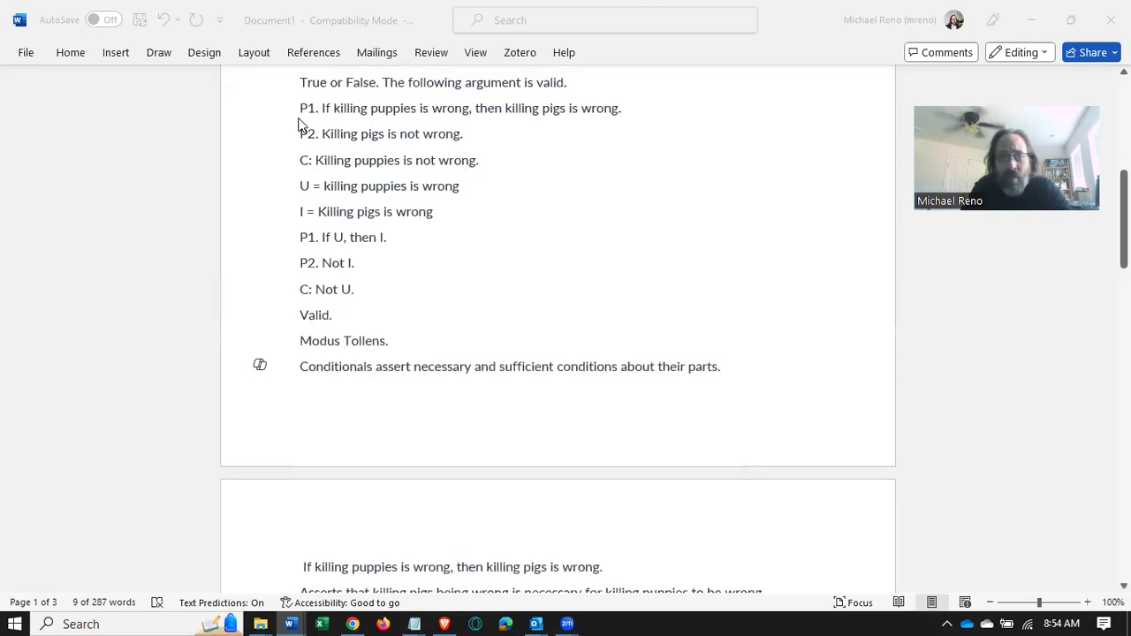
pyautogui.moveTo(450, 175)
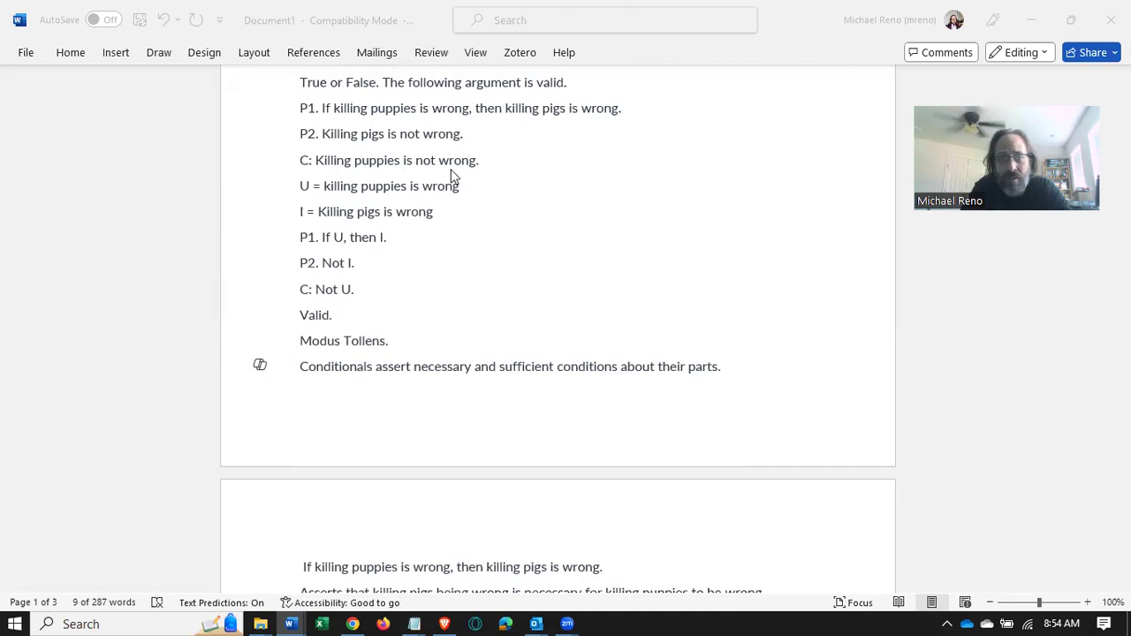
pyautogui.scroll(-3)
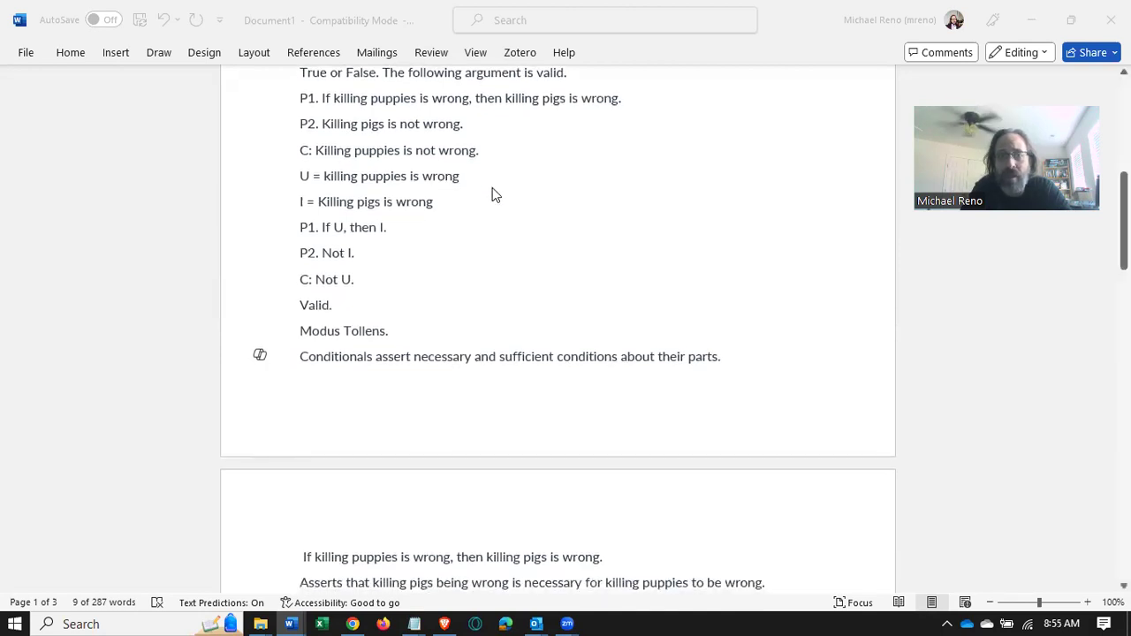
pyautogui.scroll(-3)
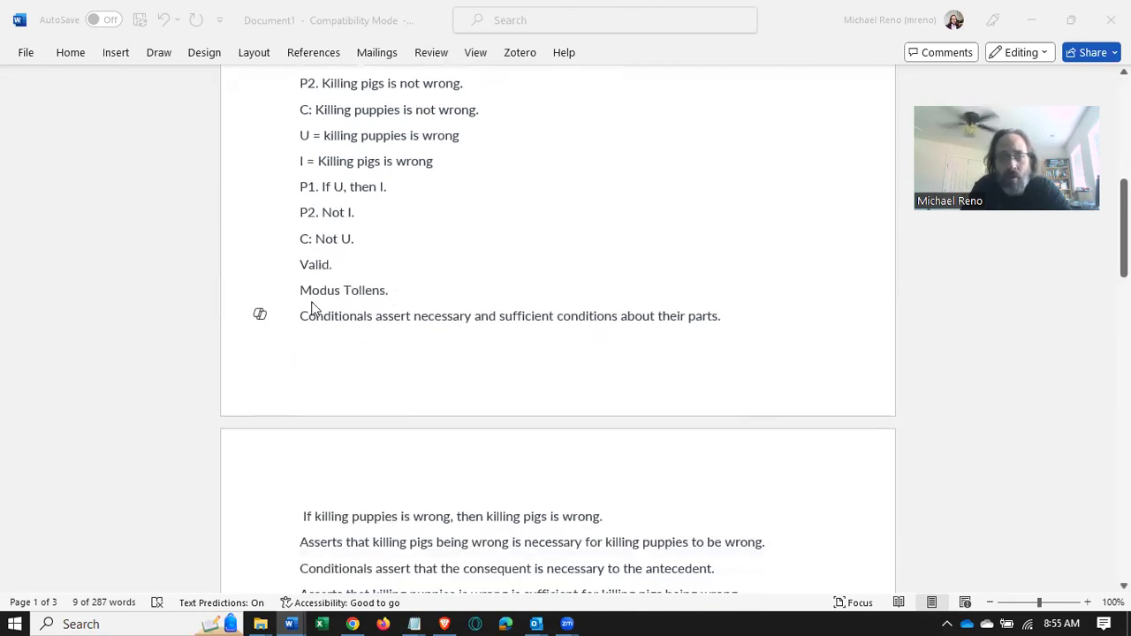
pyautogui.scroll(-3)
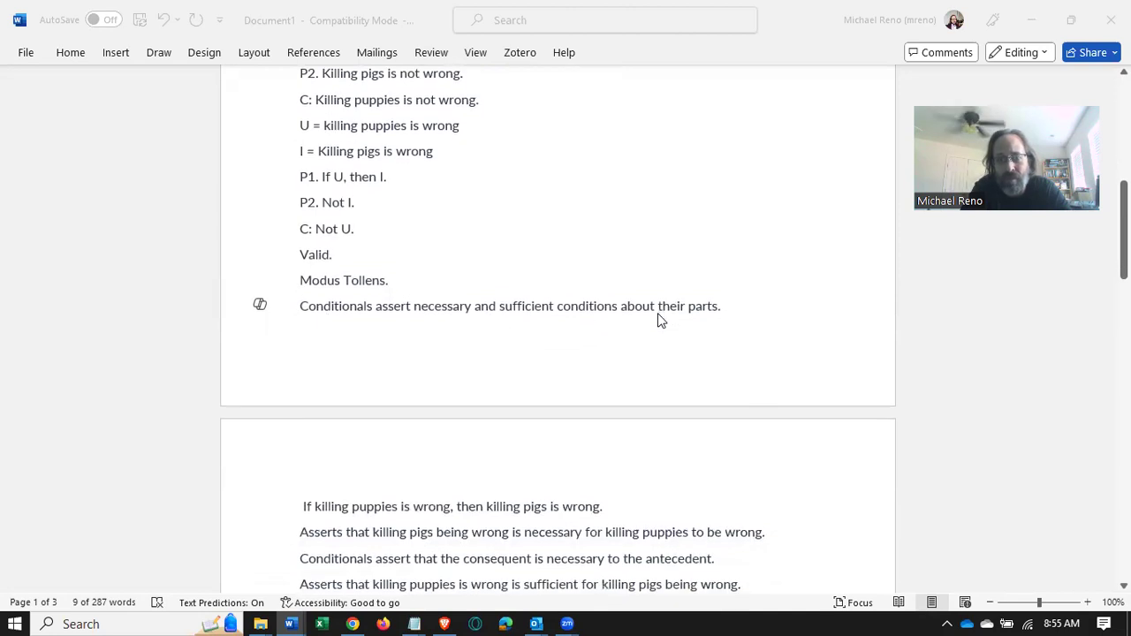
pyautogui.scroll(-3)
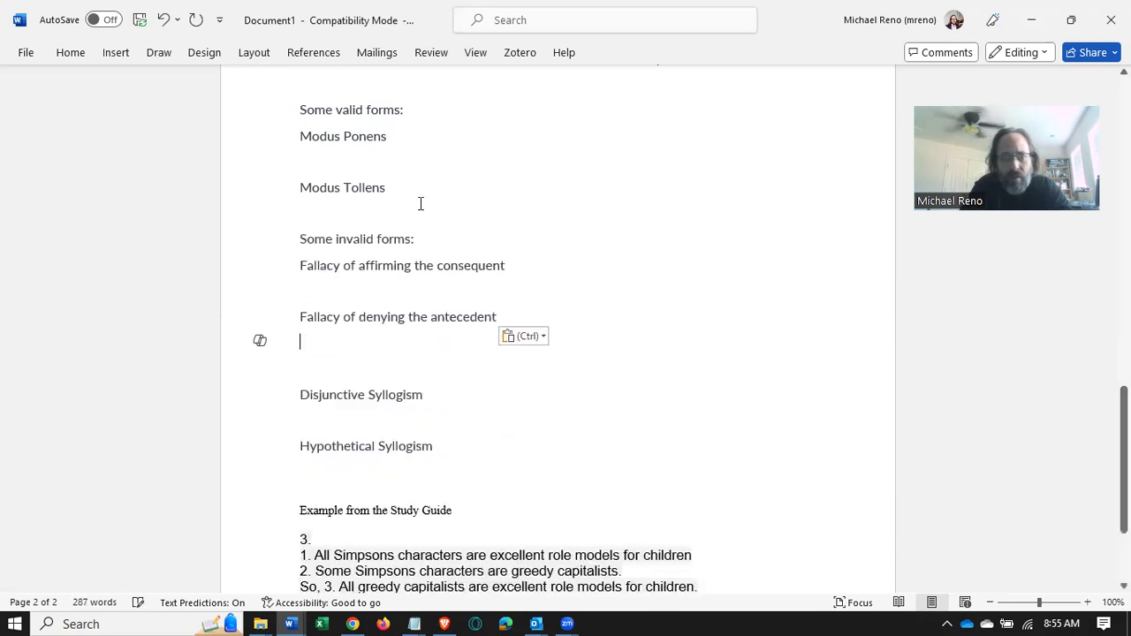
pyautogui.scroll(-3)
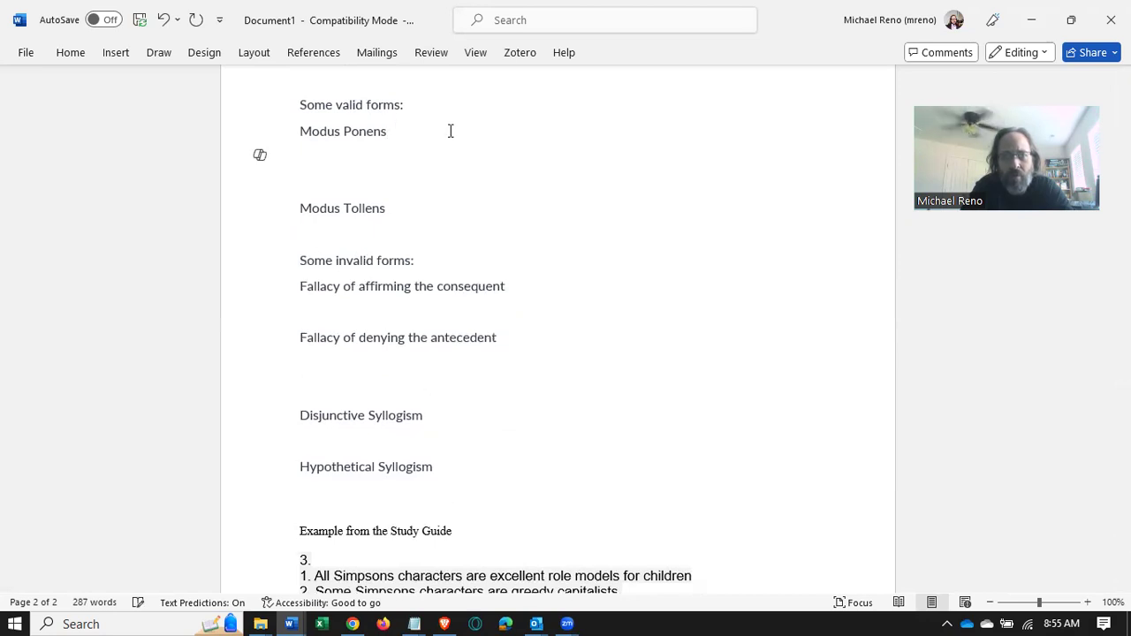
# - Type 'If A, then B', 'A' and 'Therefore, B' on separate lines under Modus Ponens
pyautogui.write('If A, then B')
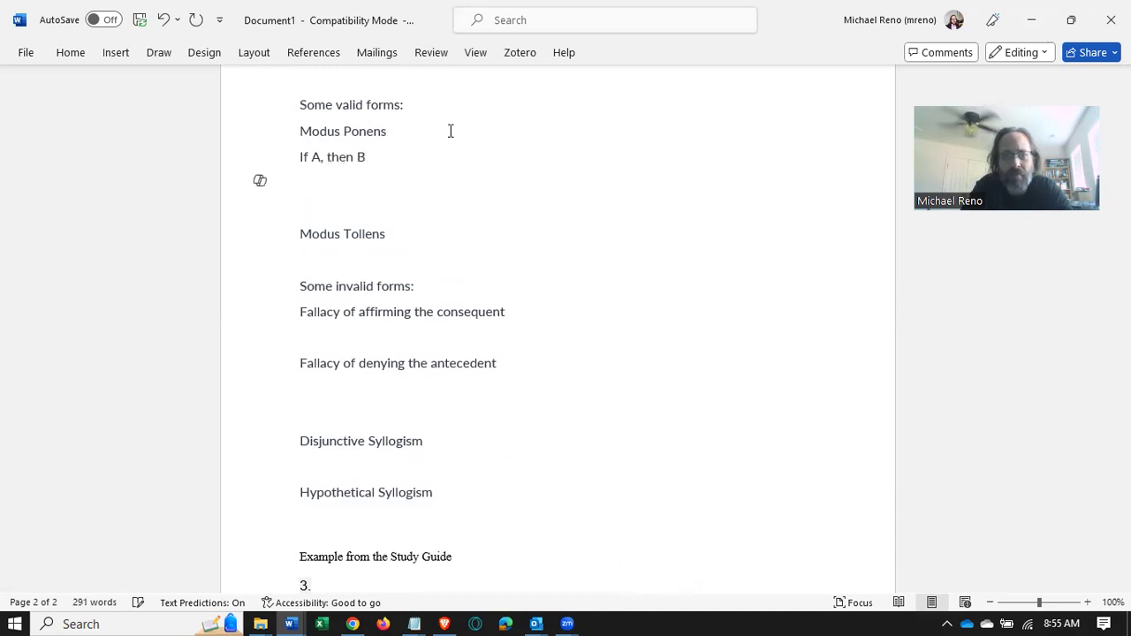
pyautogui.write('A')
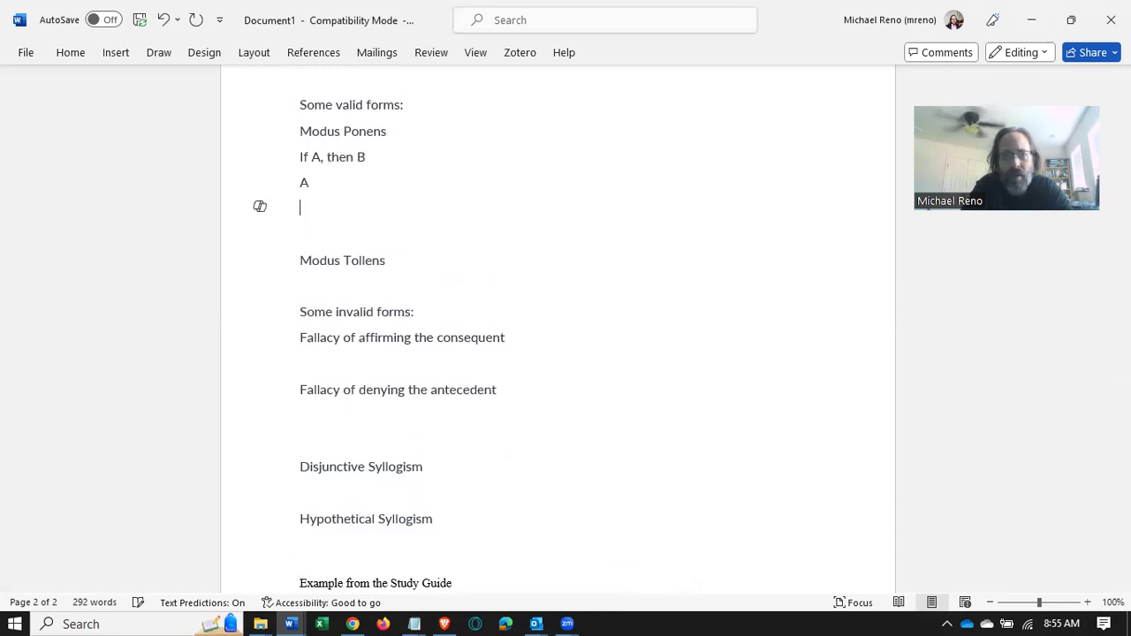
pyautogui.write('Therf')
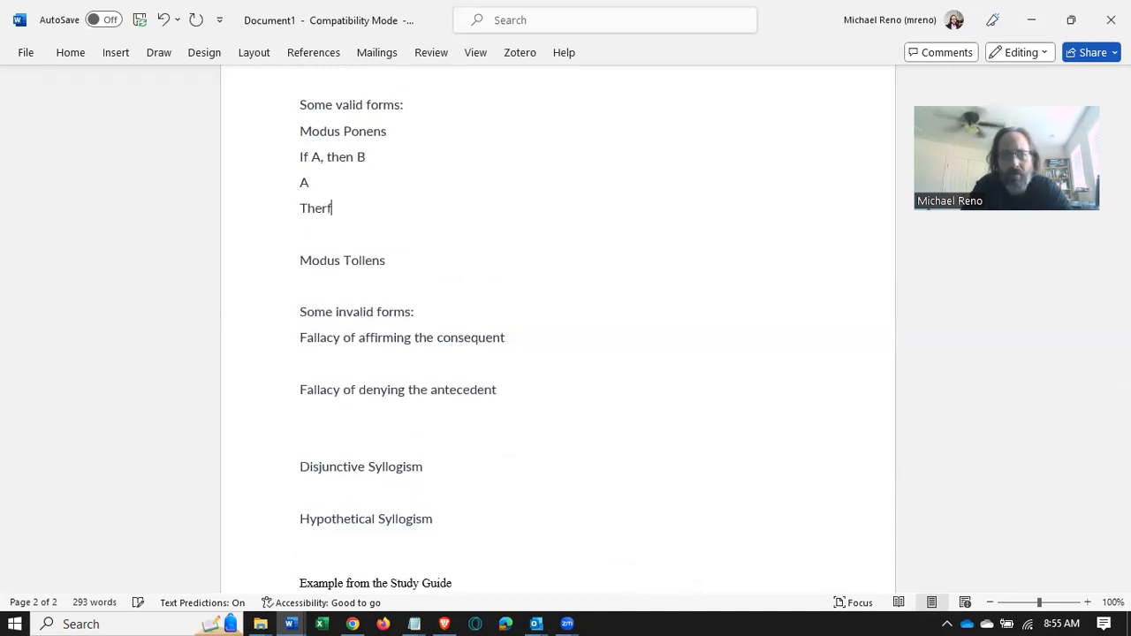
pyautogui.write('efor')
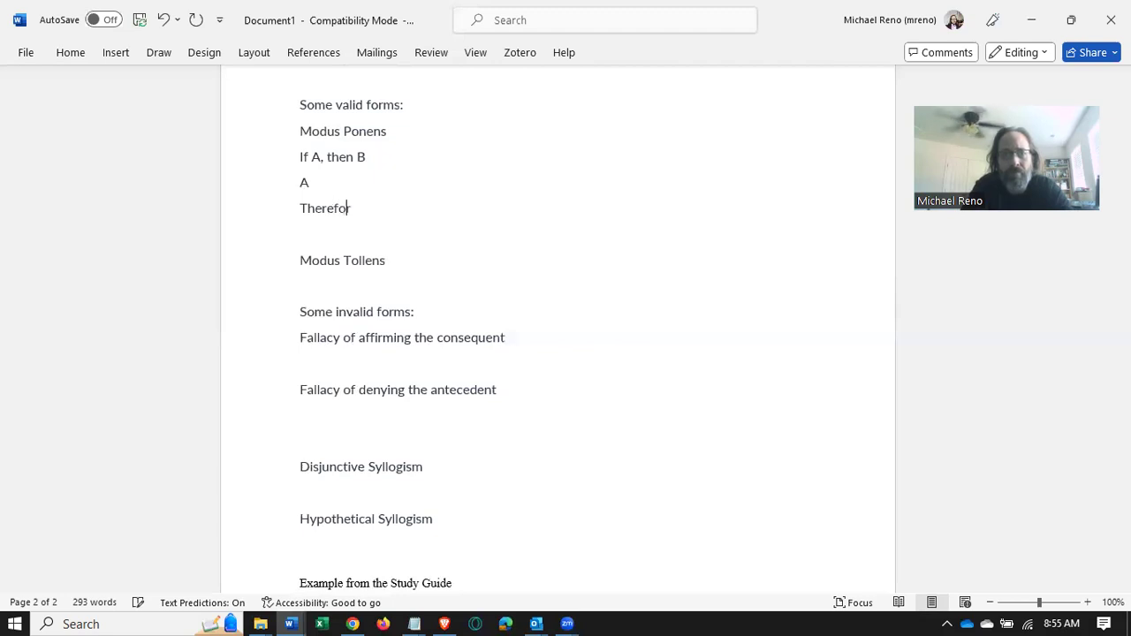
pyautogui.write('e, B')
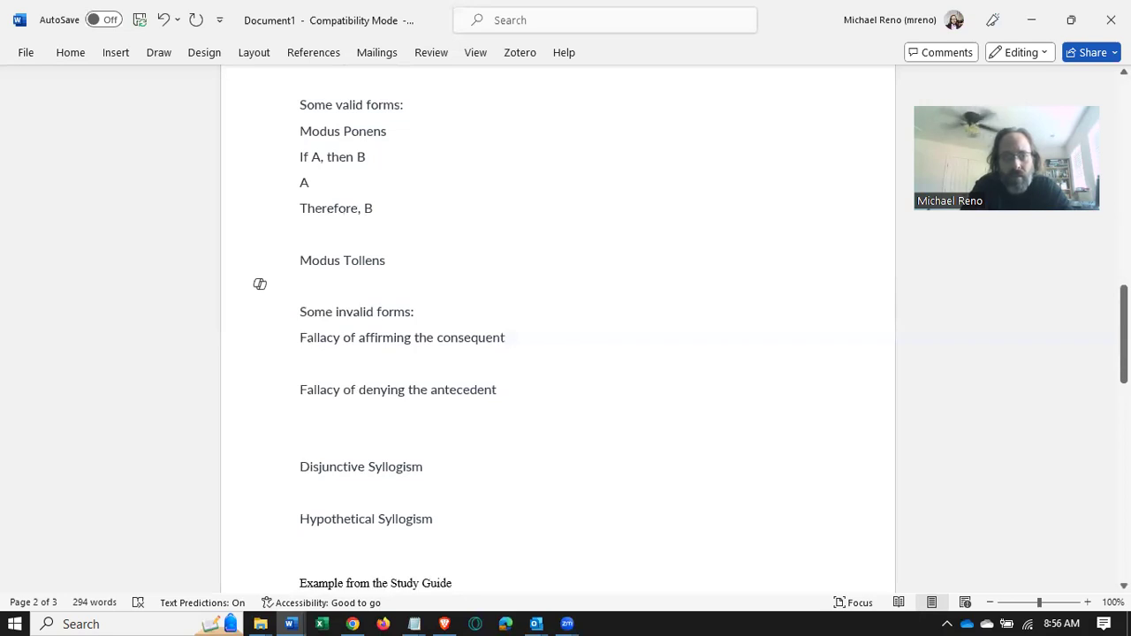
# - Type 'If A, then B', 'Not B' and 'Therefore, Not A.' under Modus Tollens
pyautogui.write('If A, then')
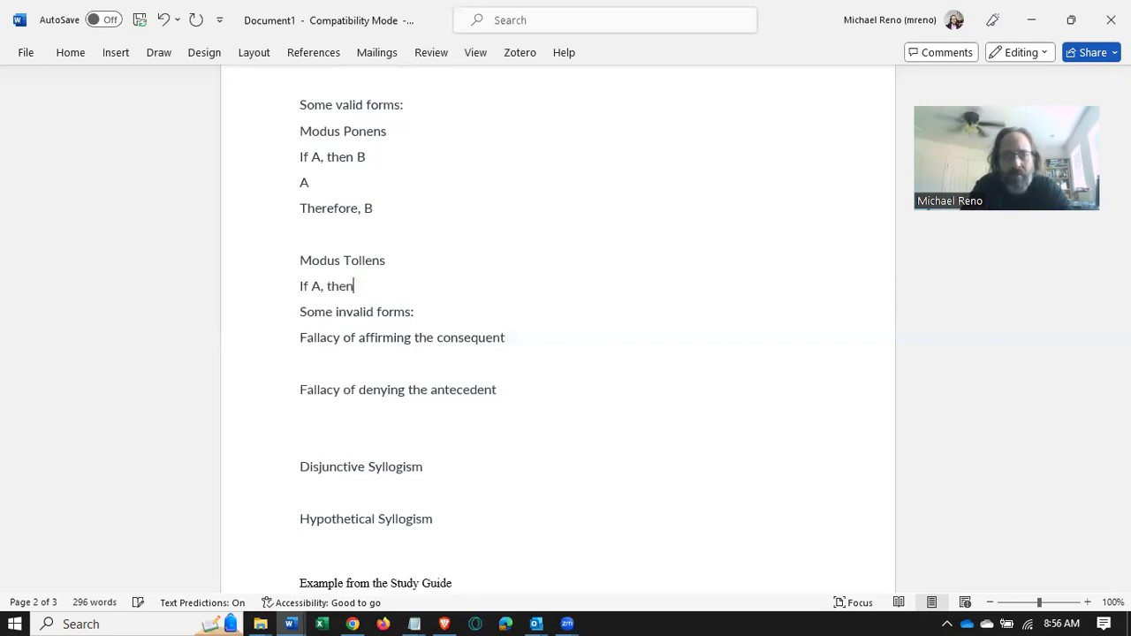
pyautogui.write('B')
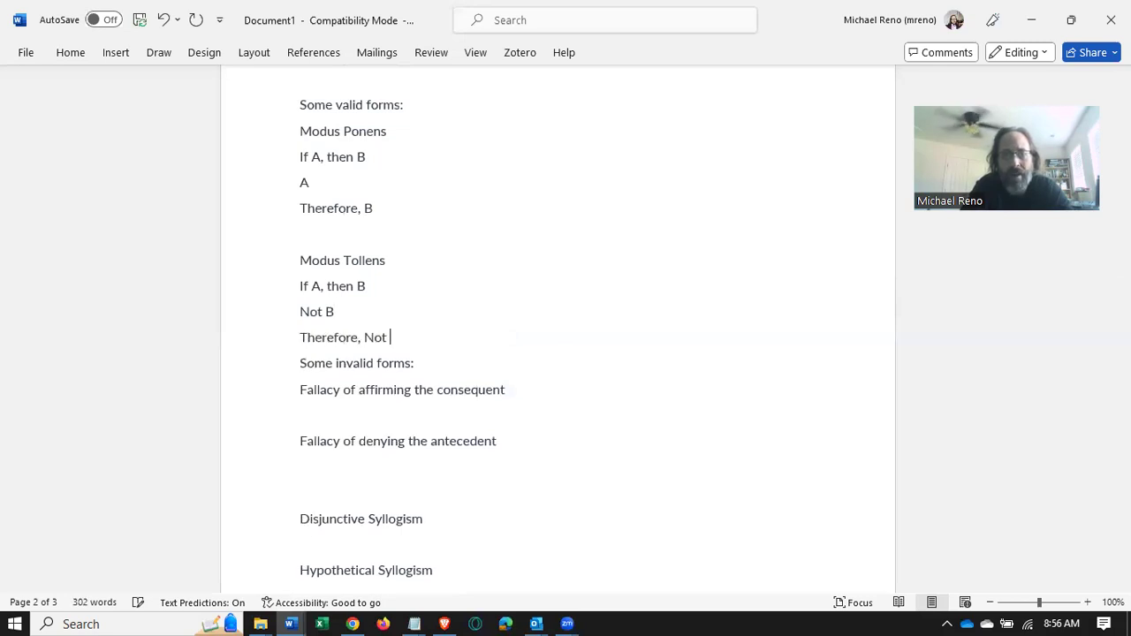
pyautogui.write('A.')
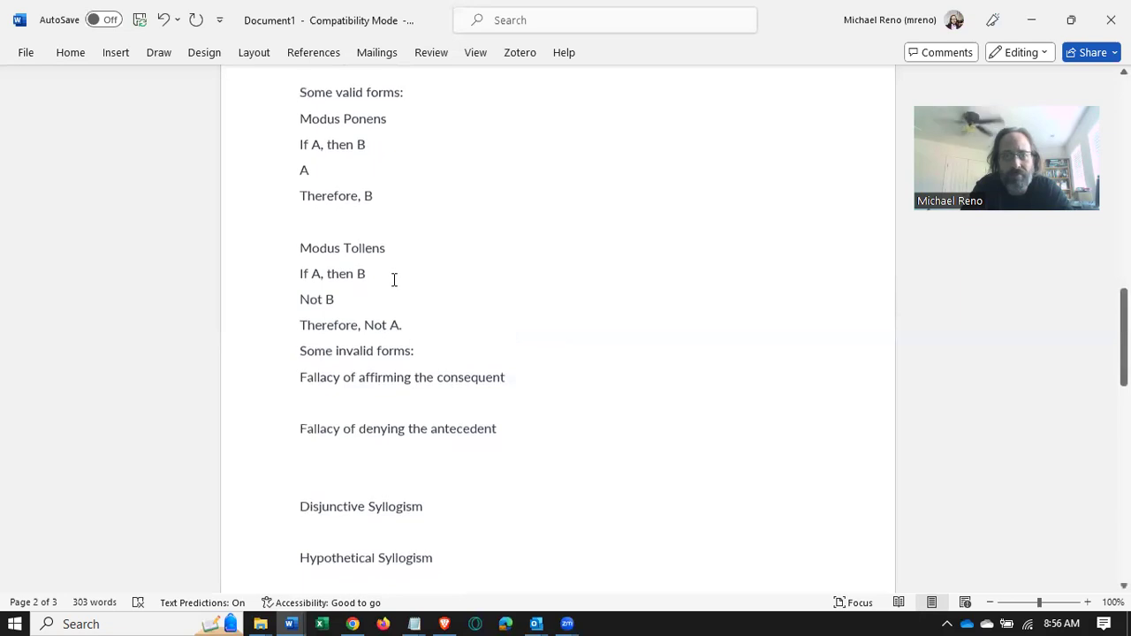
pyautogui.scroll(-3)
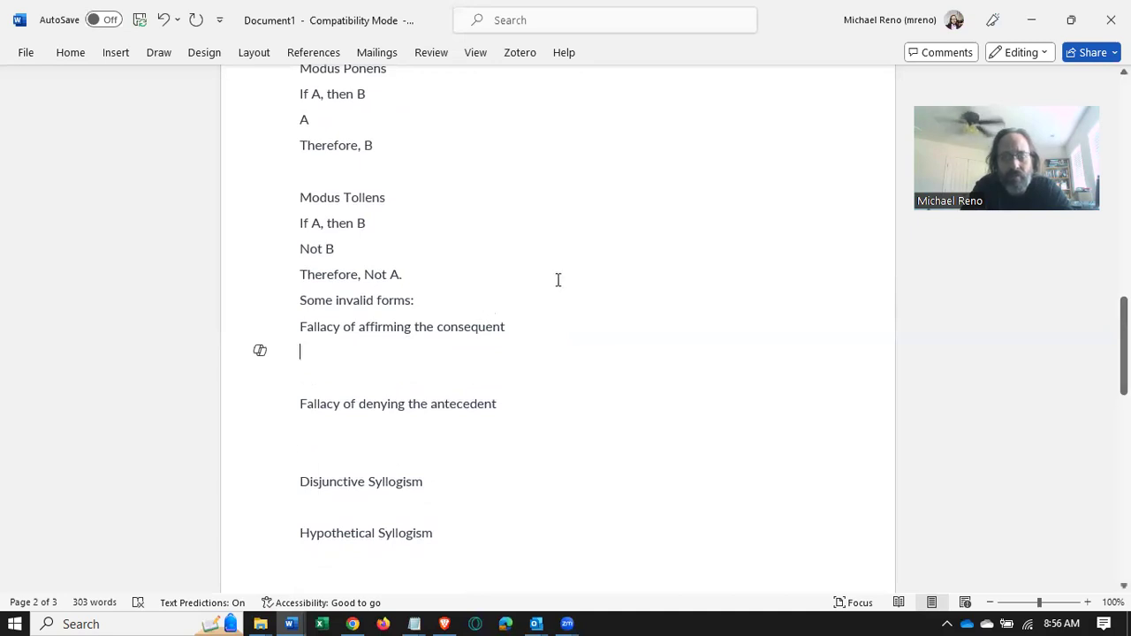
# - Type 'If A, then B', 'B' and 'Therefore, A.' under affirming the consequent
pyautogui.write('If A, then')
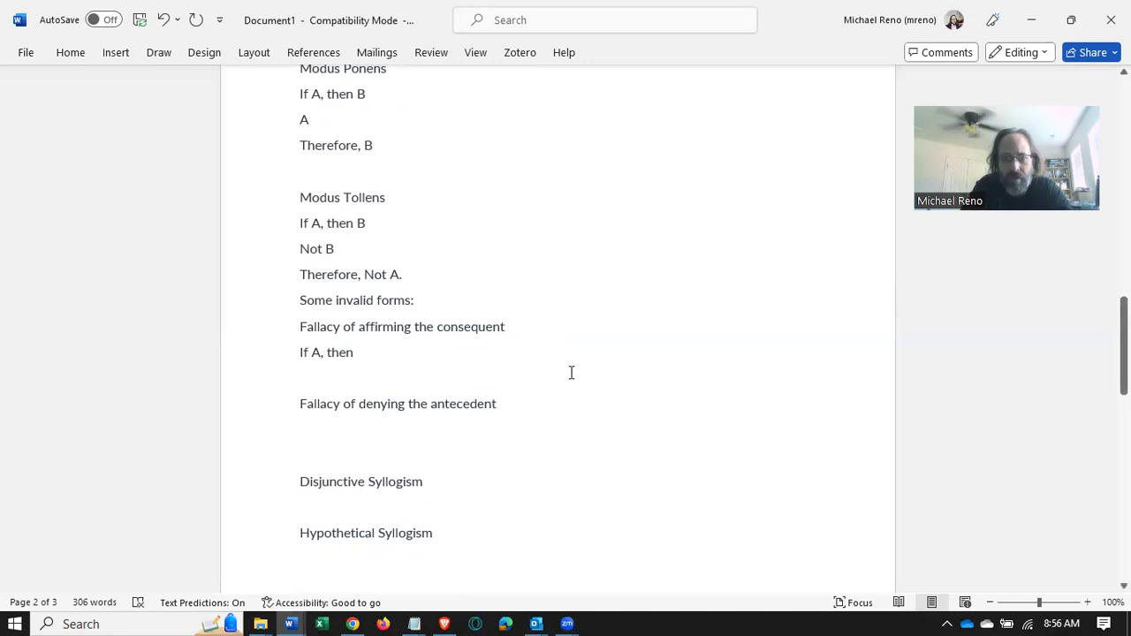
pyautogui.write('B')
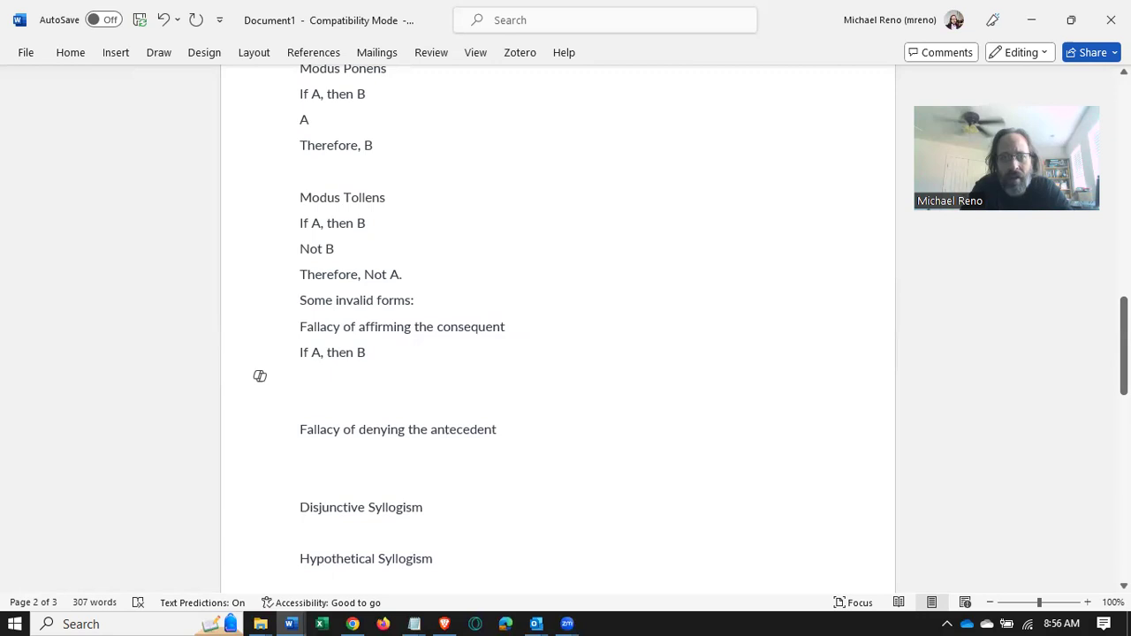
pyautogui.write('B')
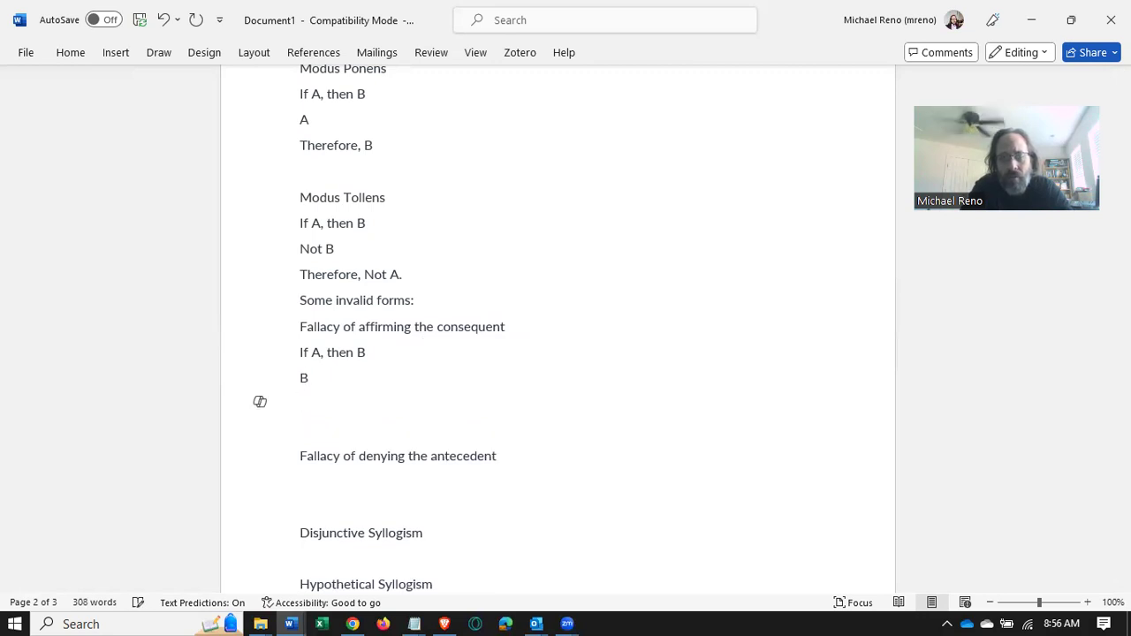
pyautogui.write('Therefore A.')
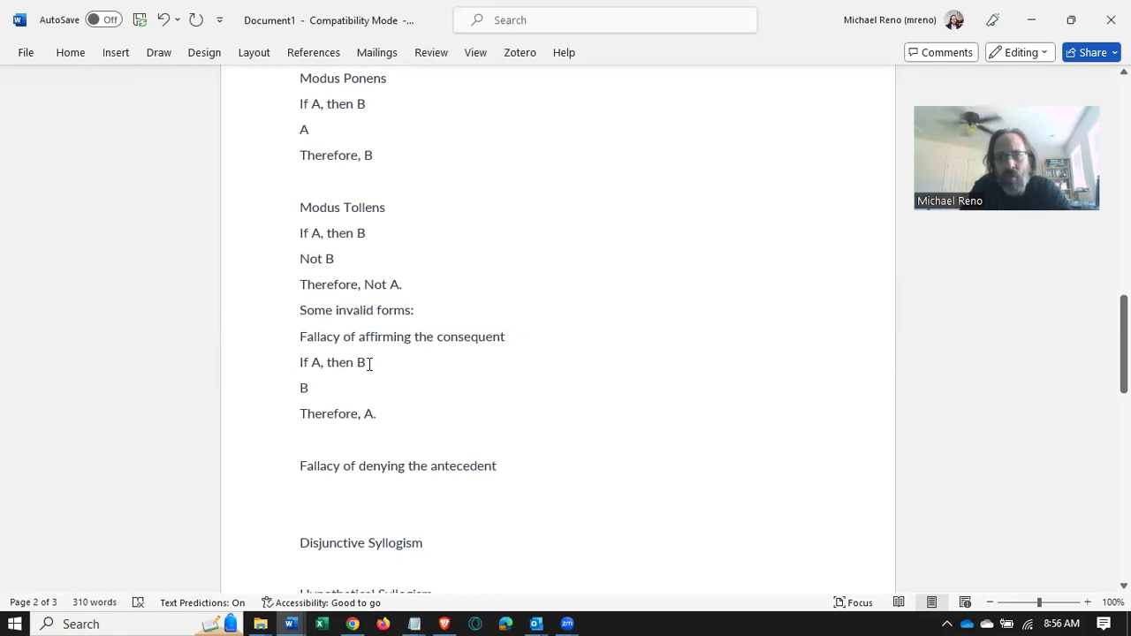
pyautogui.moveTo(330, 361)
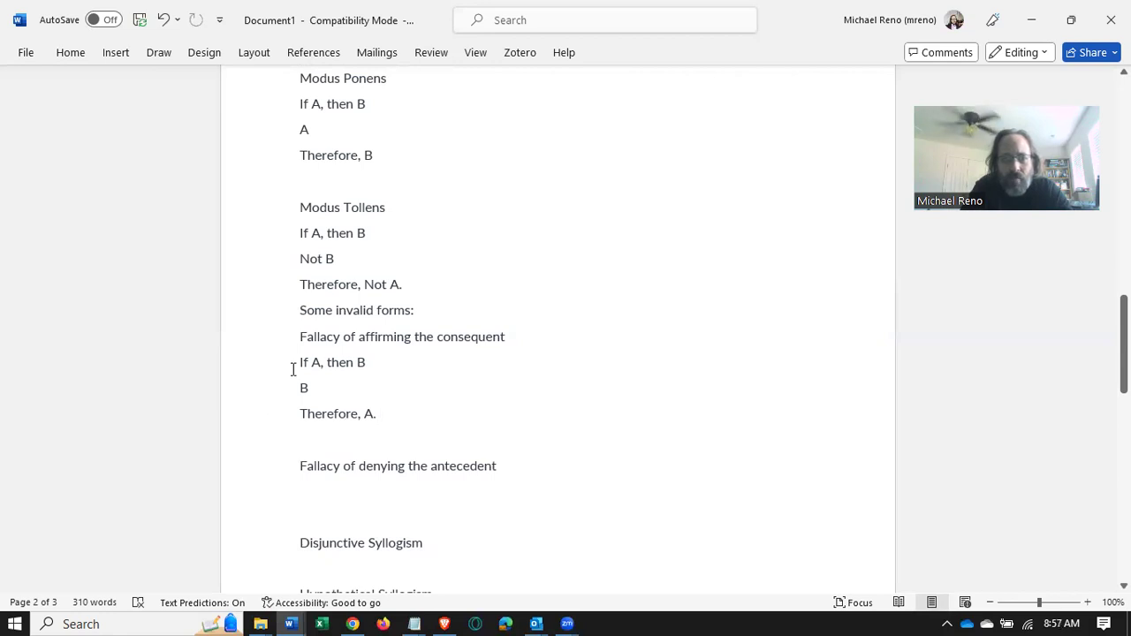
pyautogui.moveTo(317, 388)
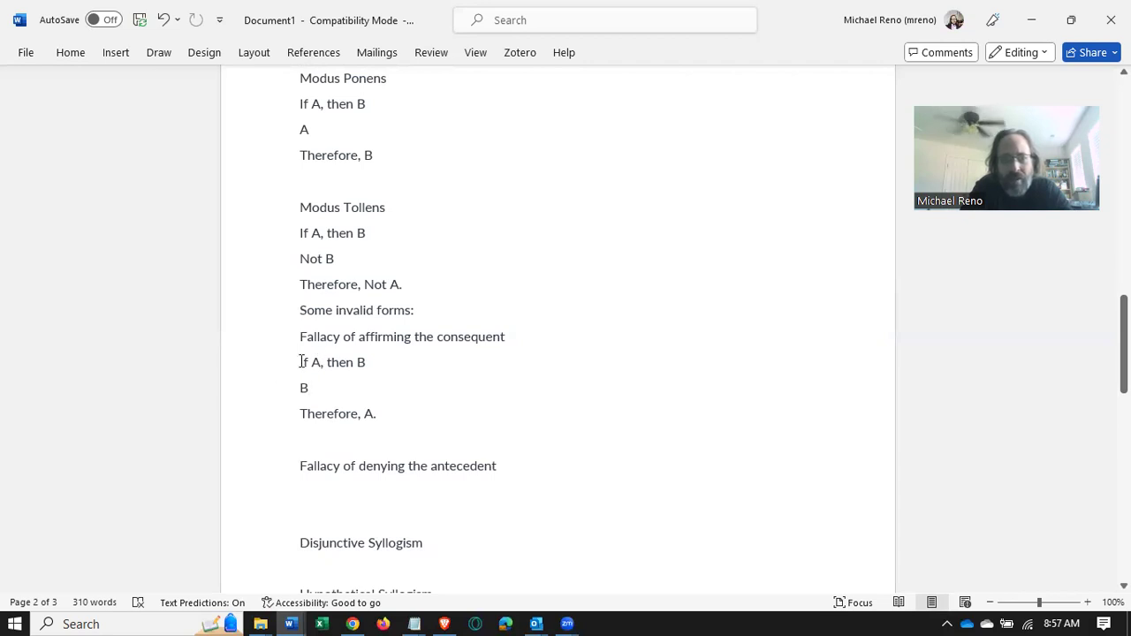
pyautogui.doubleClick(333, 363)
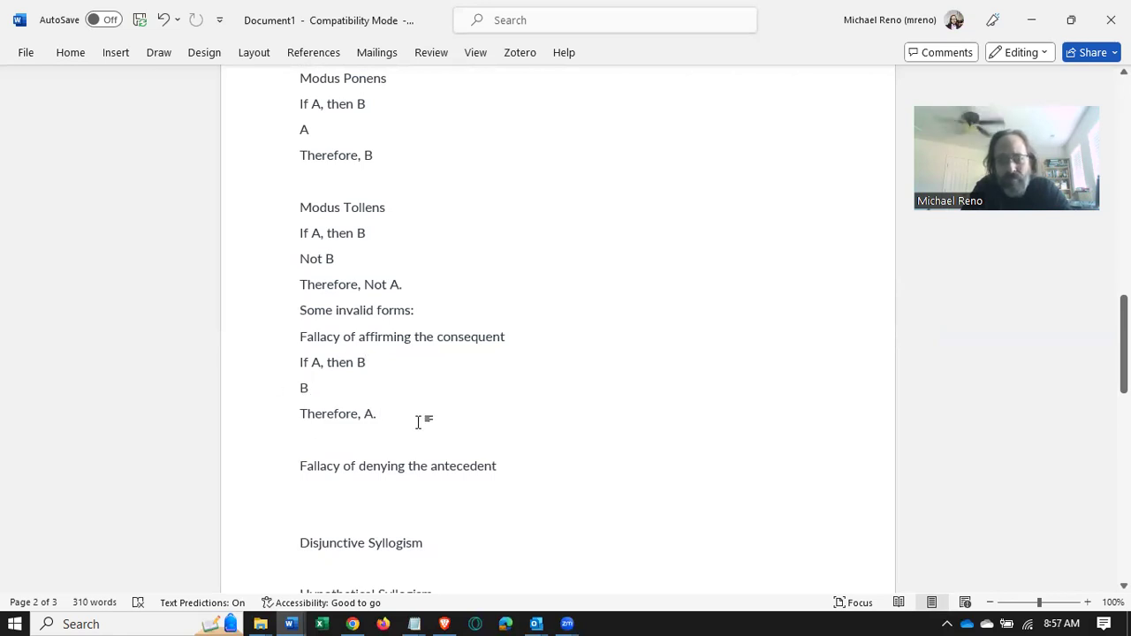
pyautogui.scroll(-3)
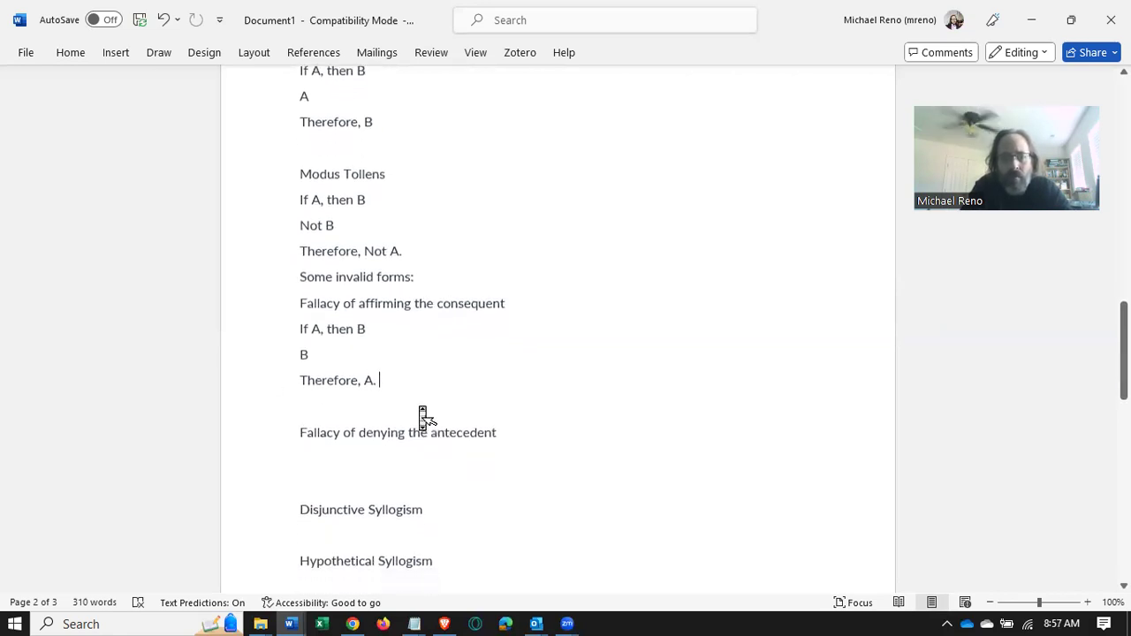
# - Add the label 'Invalid Form' on a new line below 'Therefore, A.'
pyautogui.press('enter')
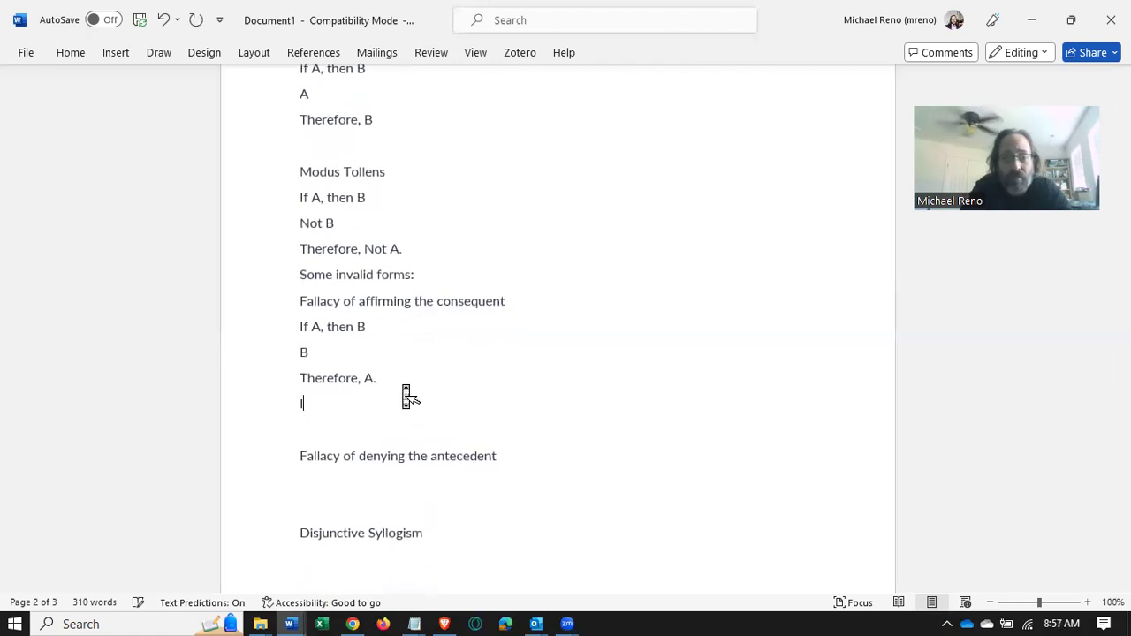
pyautogui.write('Invalid Form')
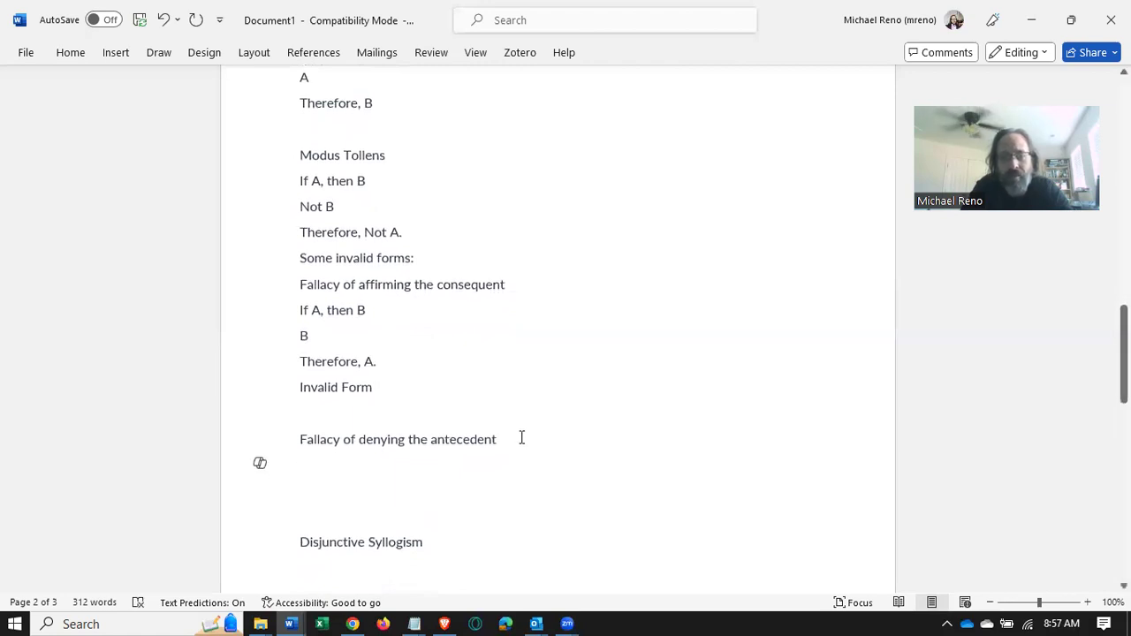
pyautogui.scroll(-3)
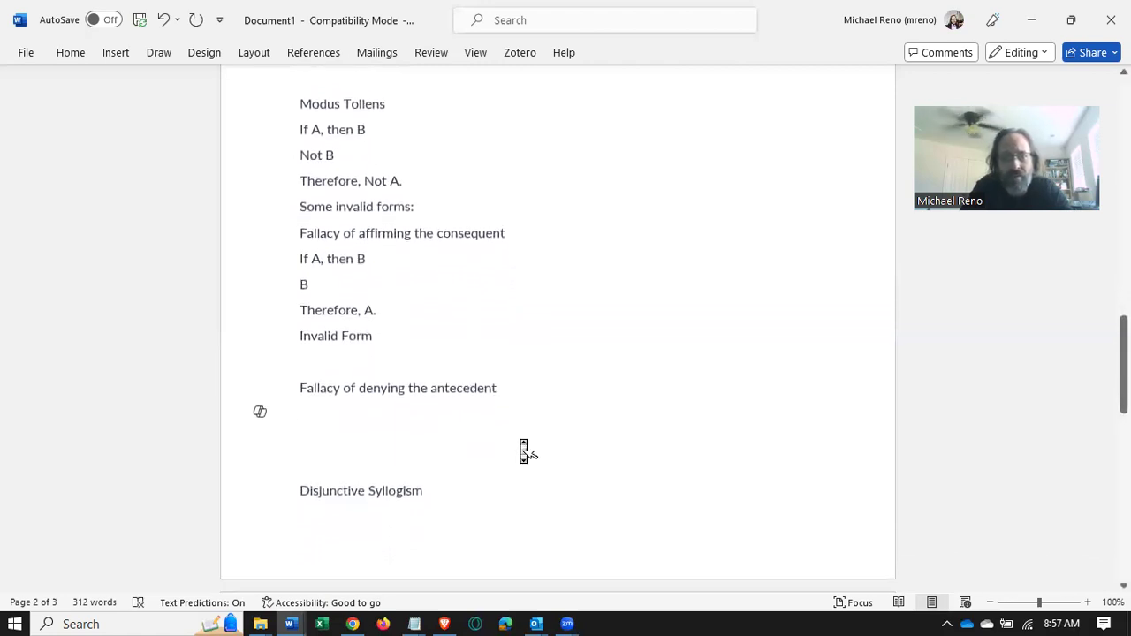
# - Type 'If A, then B', 'Not A' and 'Therefore, Not B' under denying the antecedent
pyautogui.write('If')
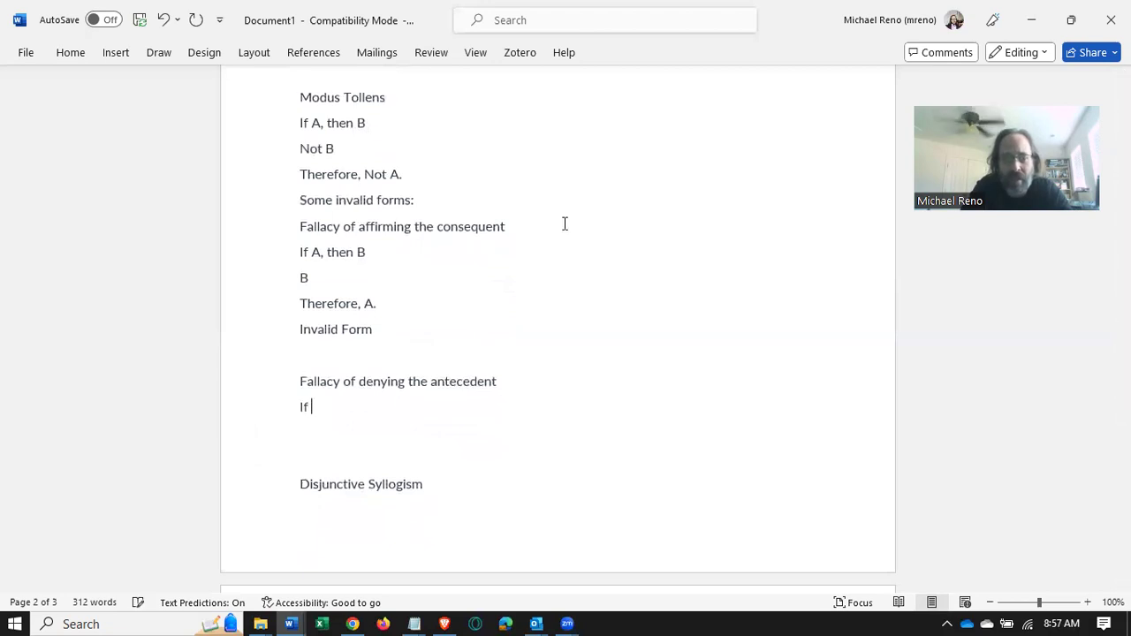
pyautogui.write('A,')
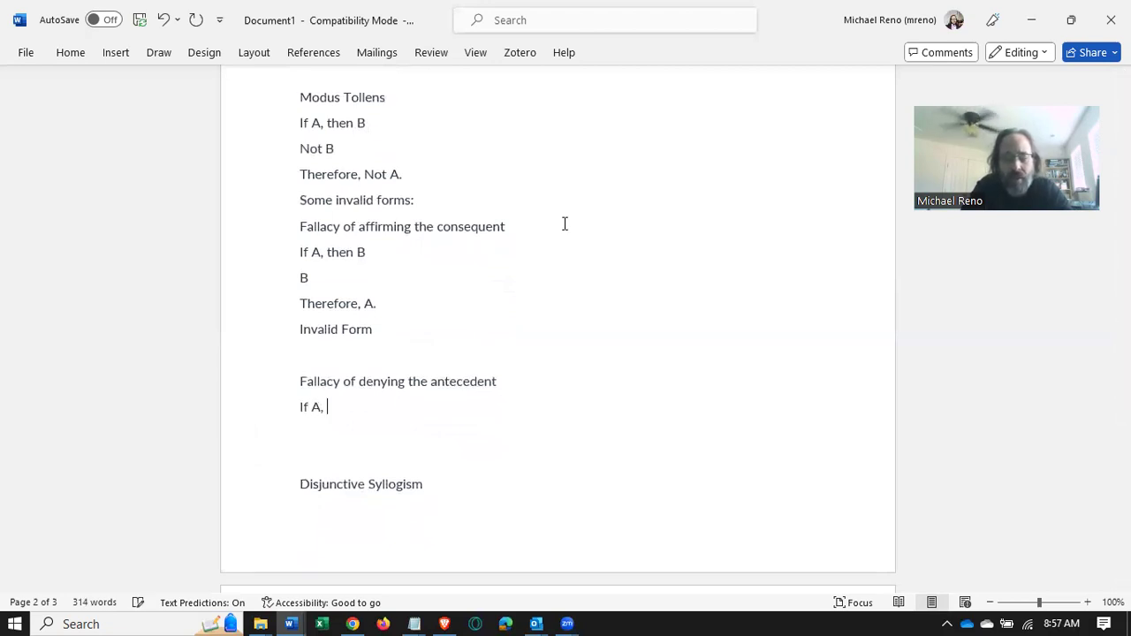
pyautogui.write('then')
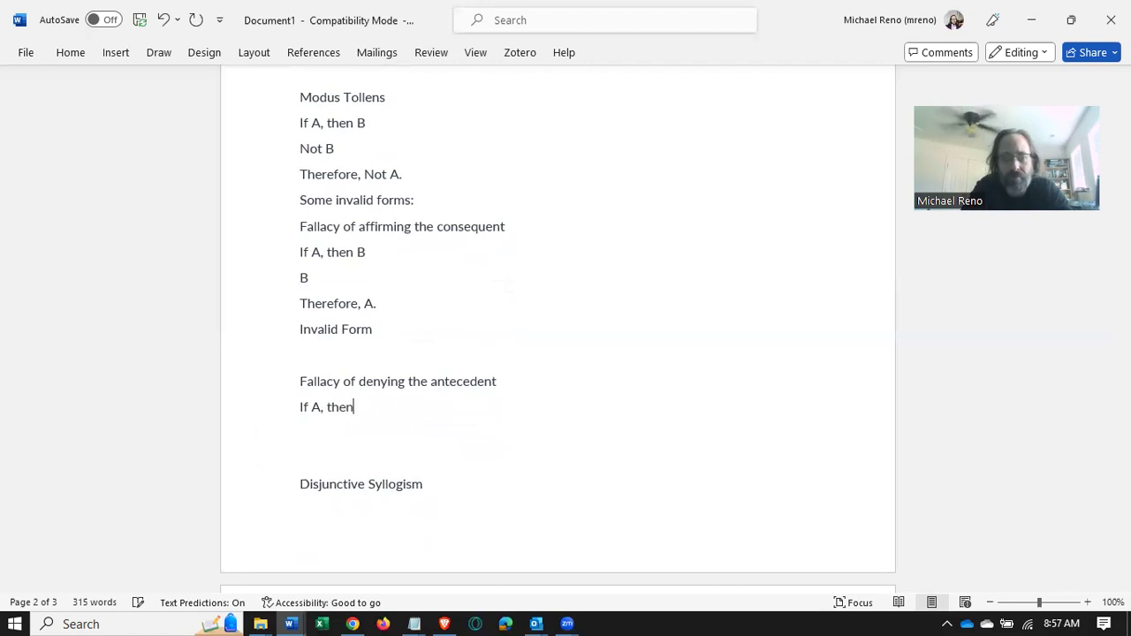
pyautogui.write('B')
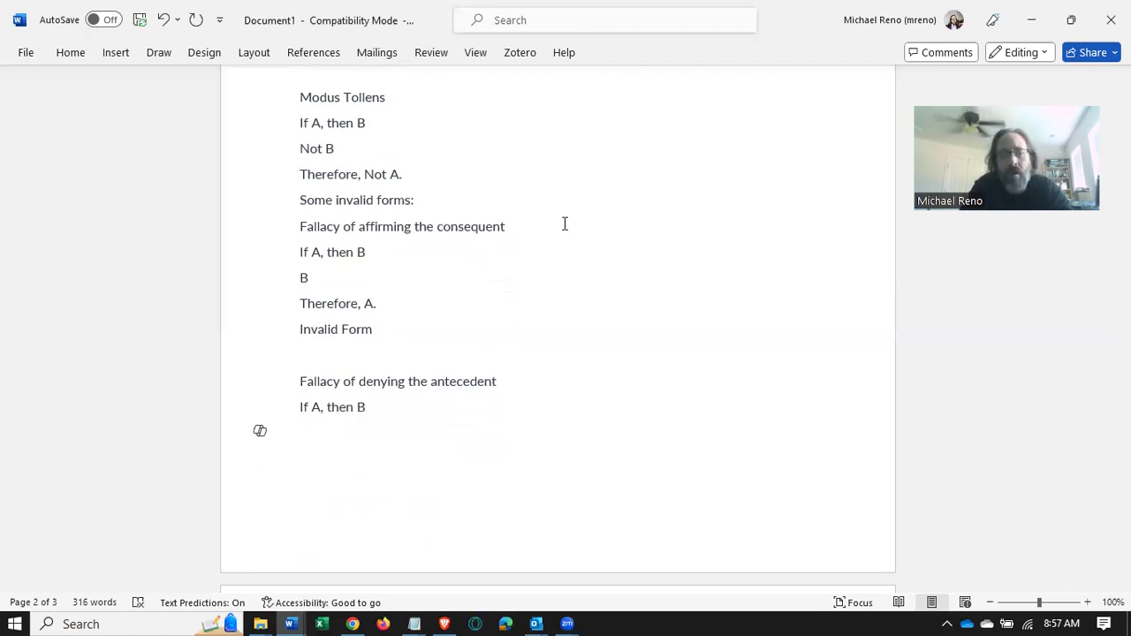
pyautogui.write('Not')
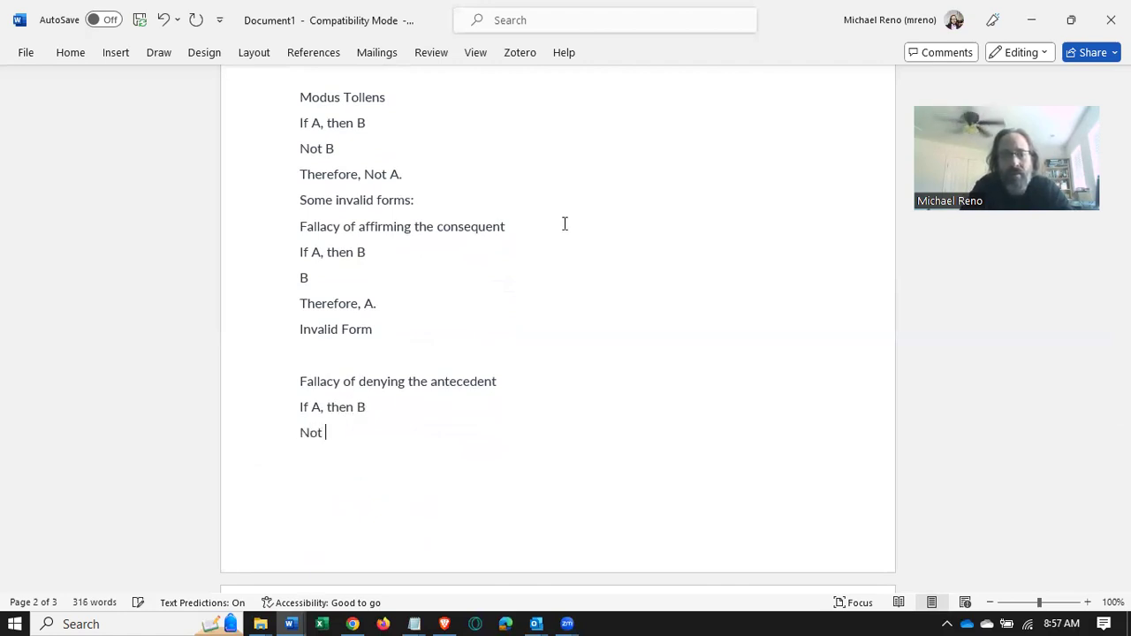
pyautogui.write('A')
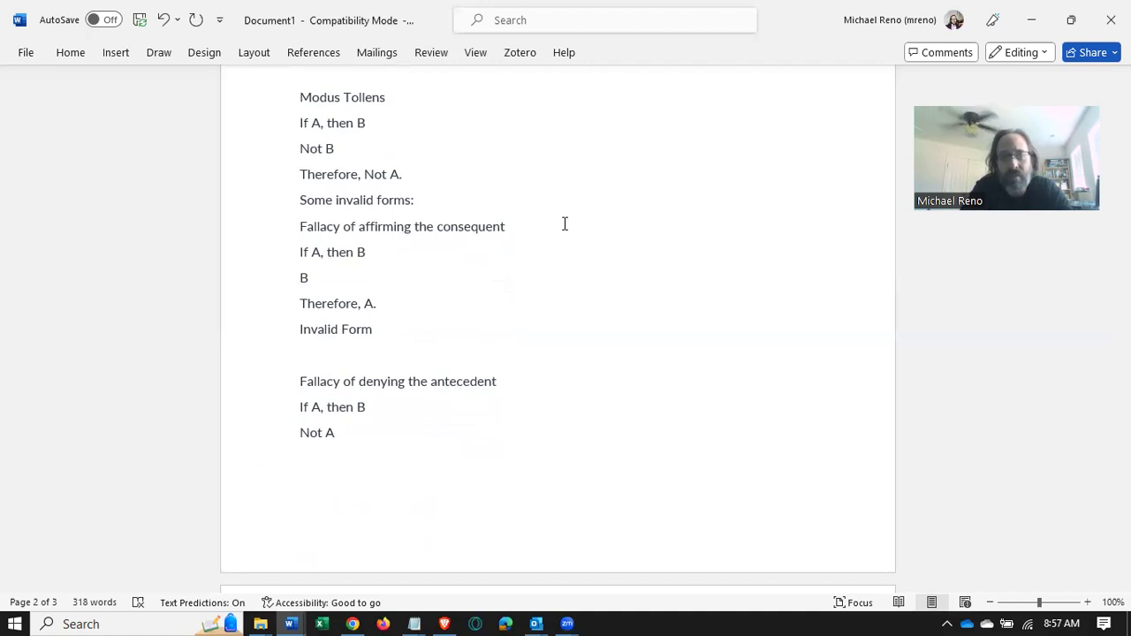
pyautogui.write('Therefore, Not B')
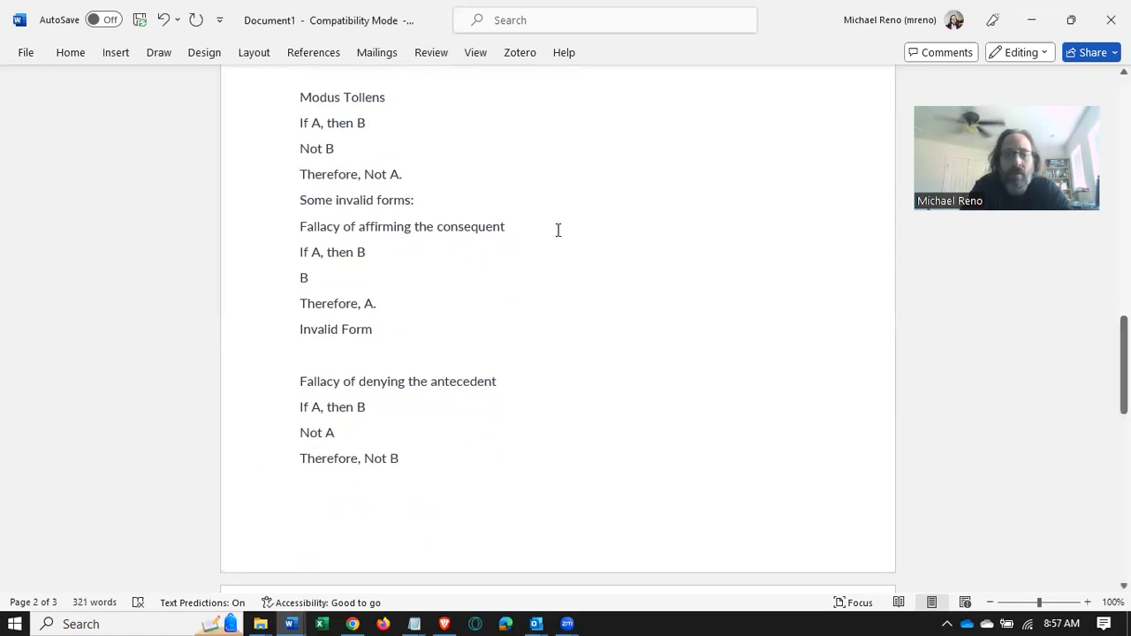
pyautogui.scroll(-3)
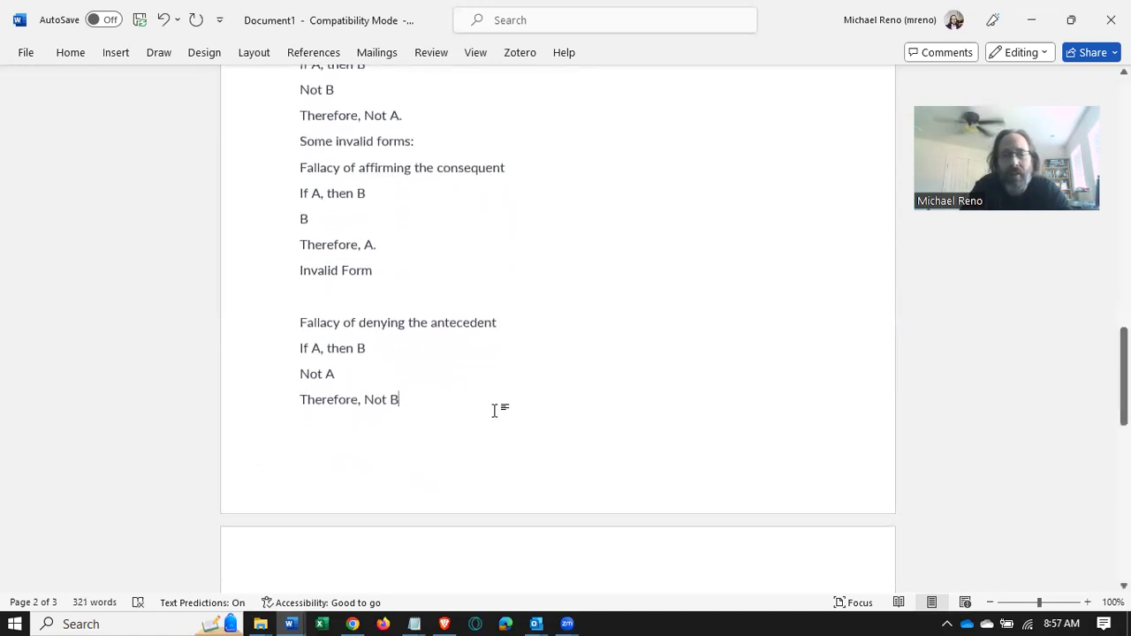
# - Add 'Invalid' on a new line below 'Therefore, Not B'
pyautogui.press('enter')
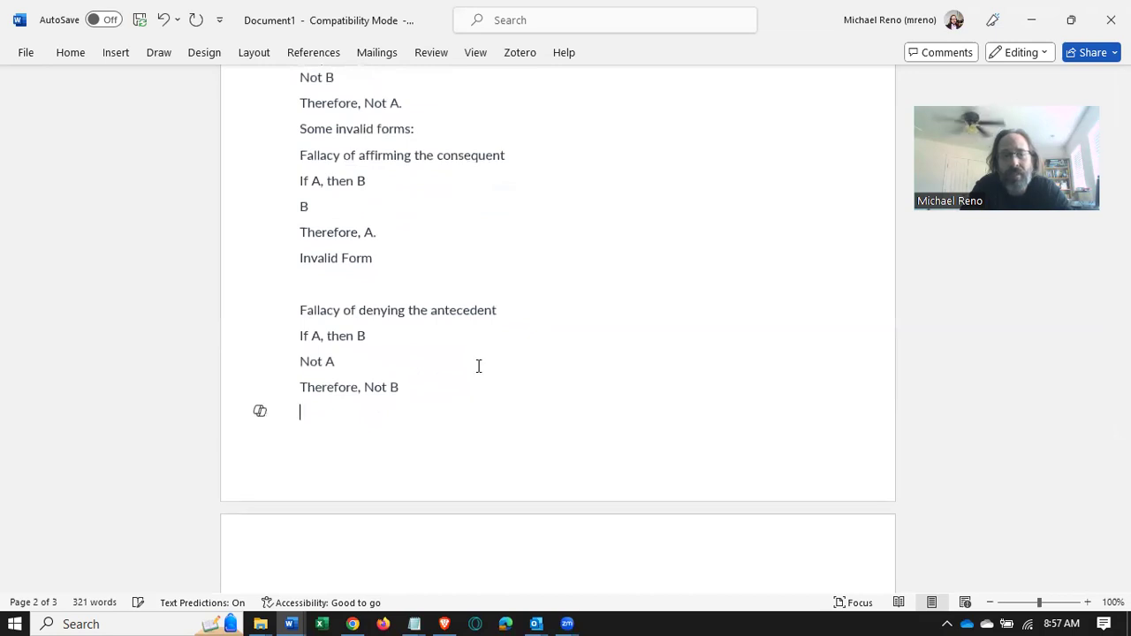
pyautogui.write('Iv')
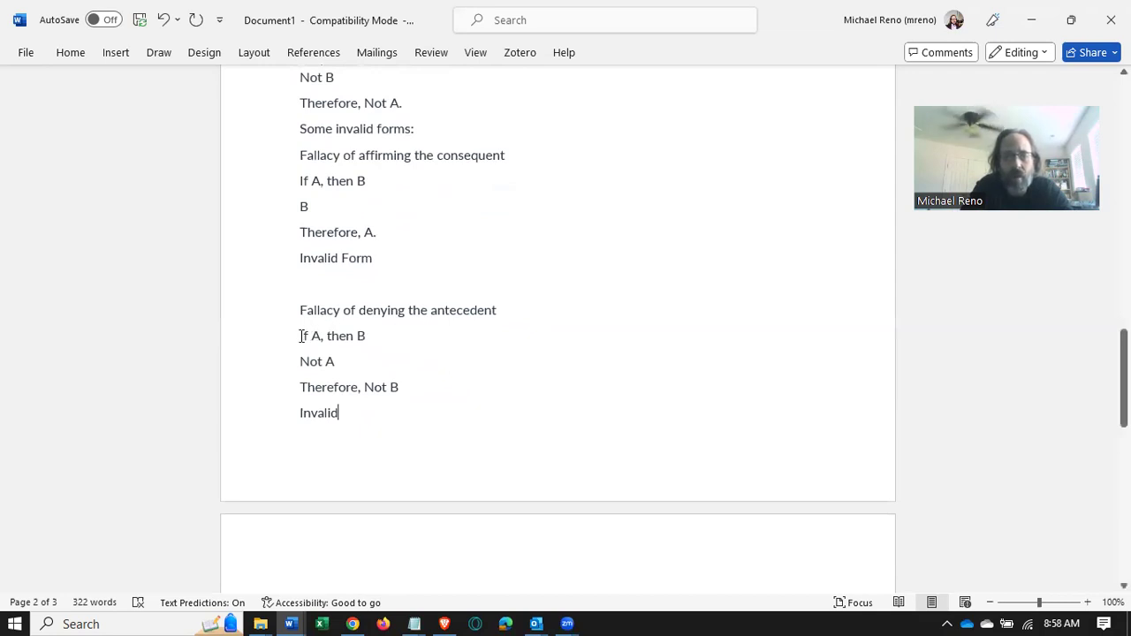
pyautogui.doubleClick(333, 336)
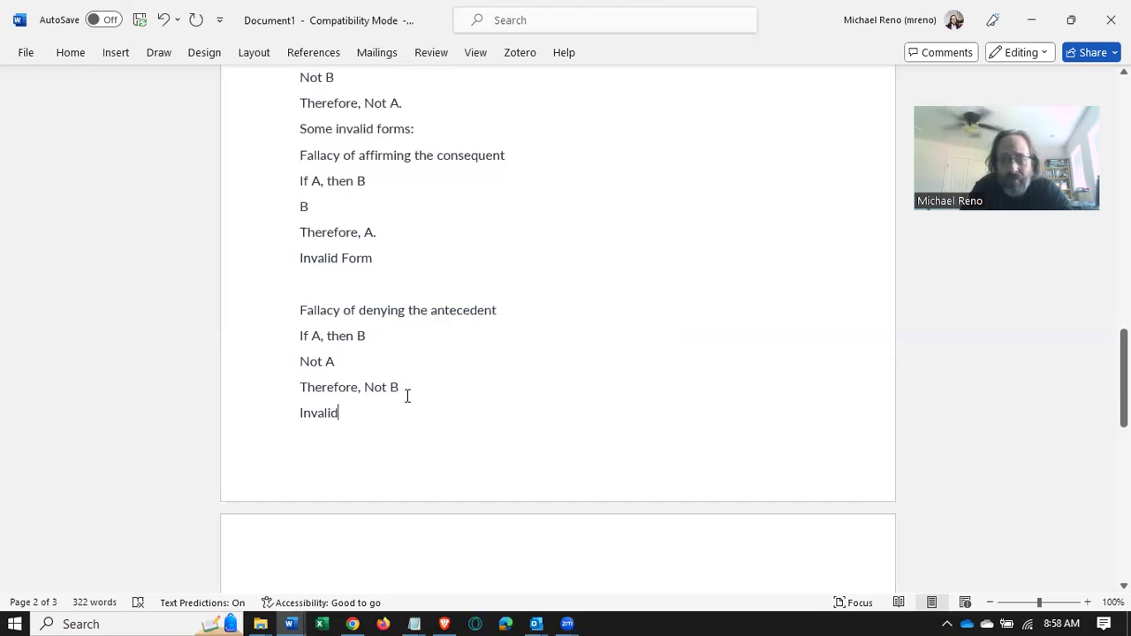
pyautogui.scroll(-3)
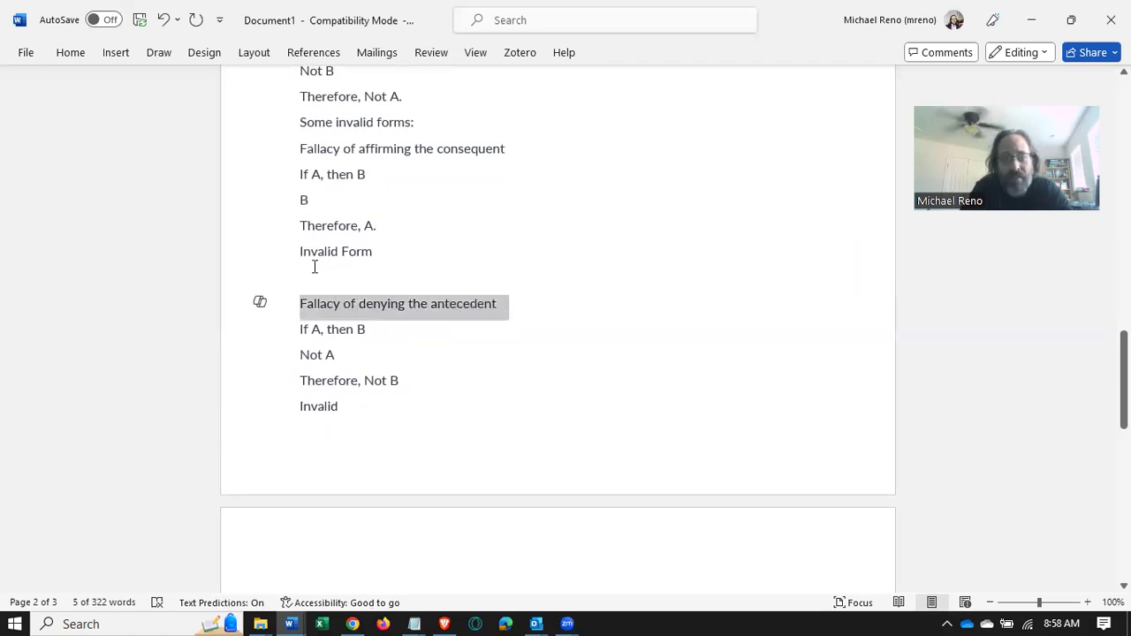
pyautogui.click(353, 276)
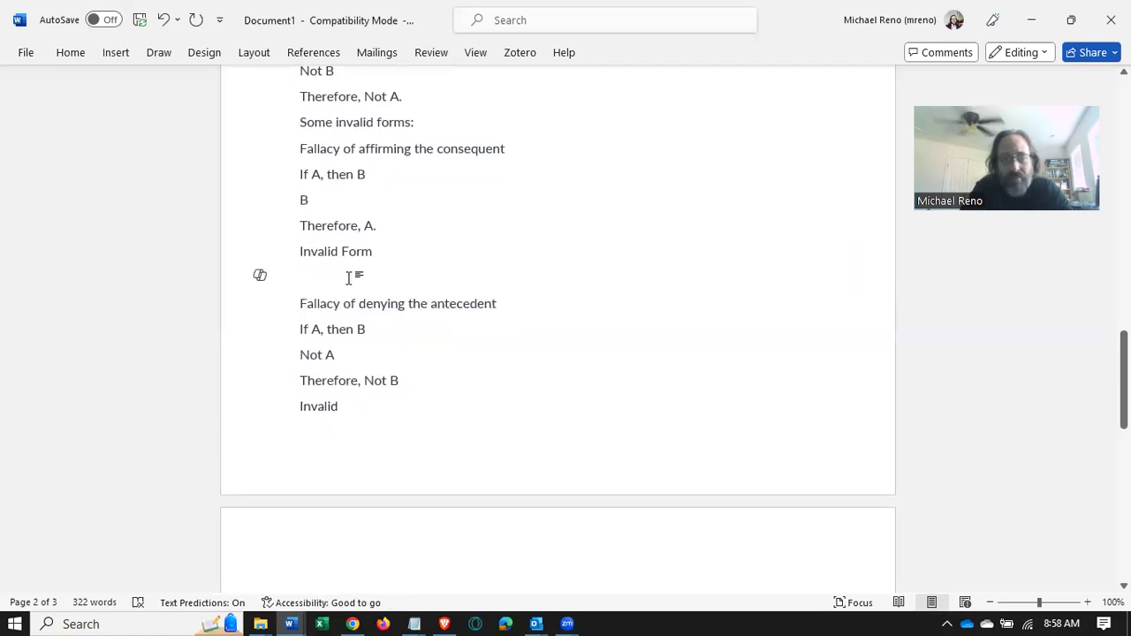
pyautogui.scroll(-3)
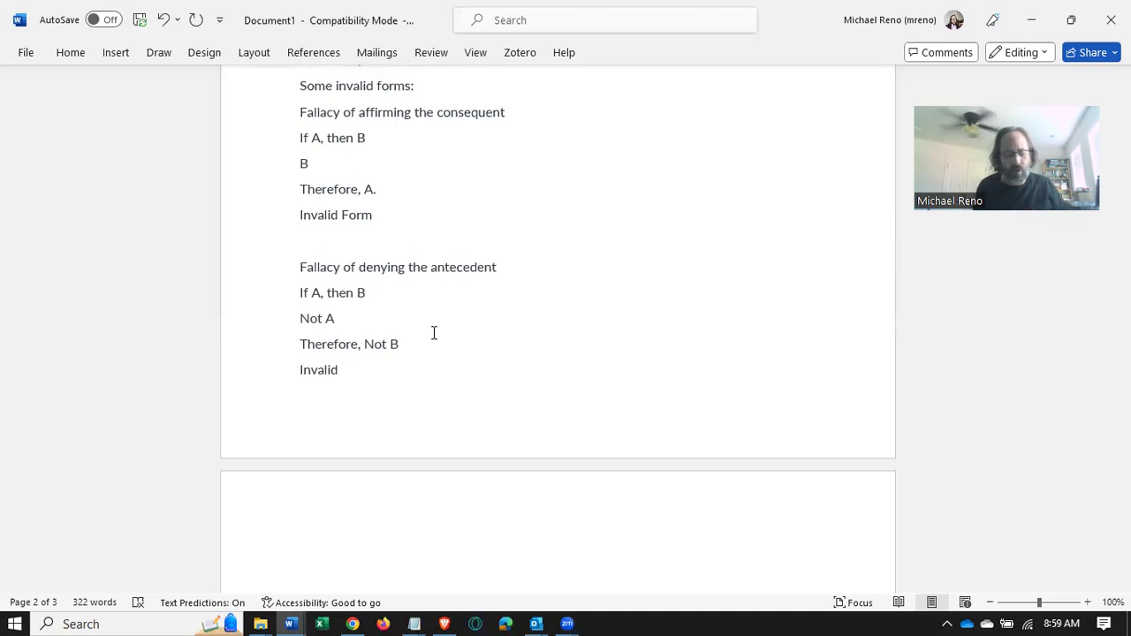
pyautogui.click(336, 369)
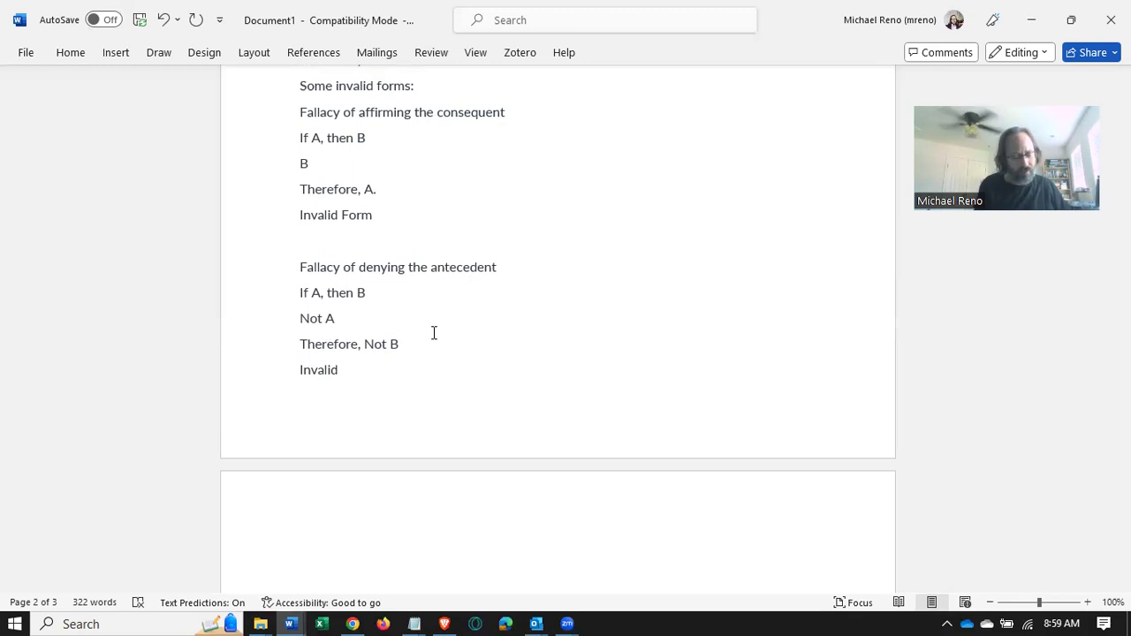
pyautogui.click(338, 369)
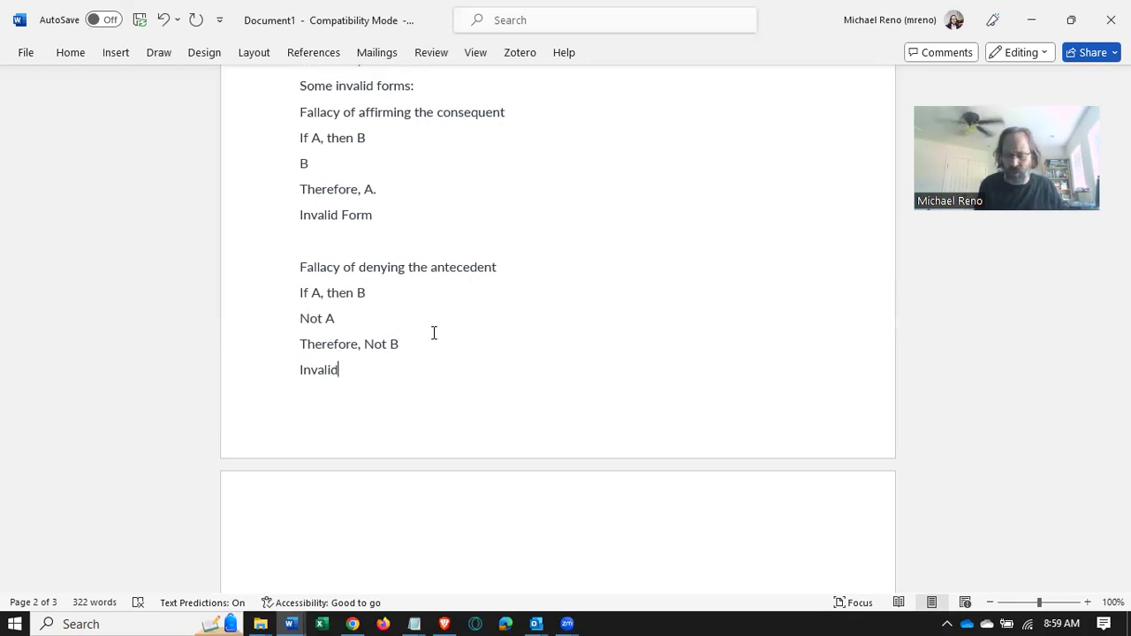